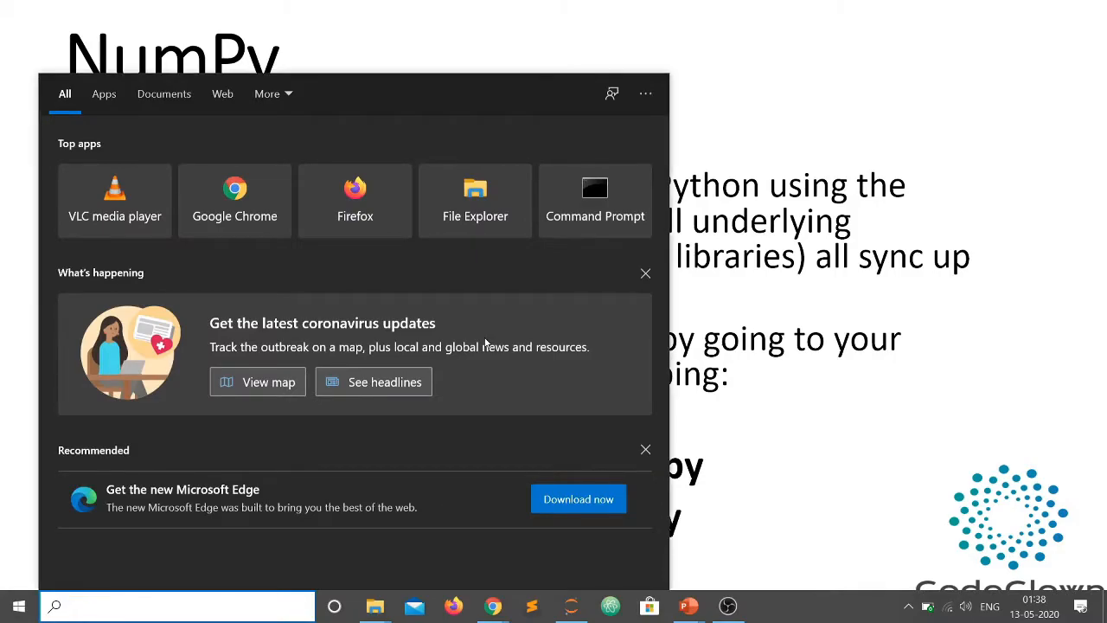
Step: Search 'anaconda' from the Start menu to launch Anaconda Prompt
type("anco")
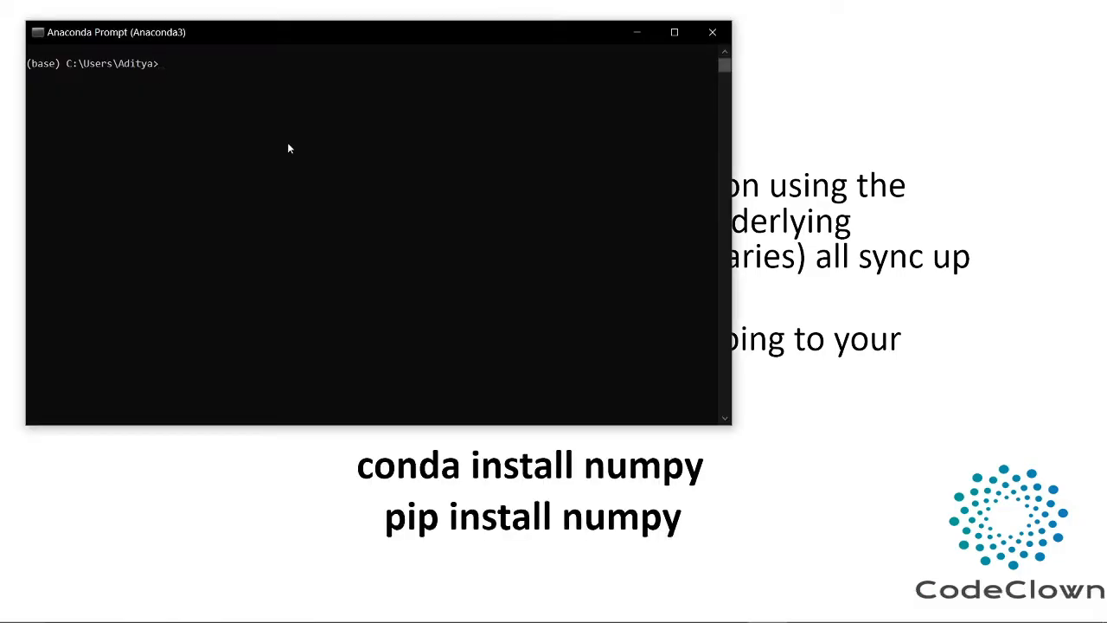
mouse_move(218, 131)
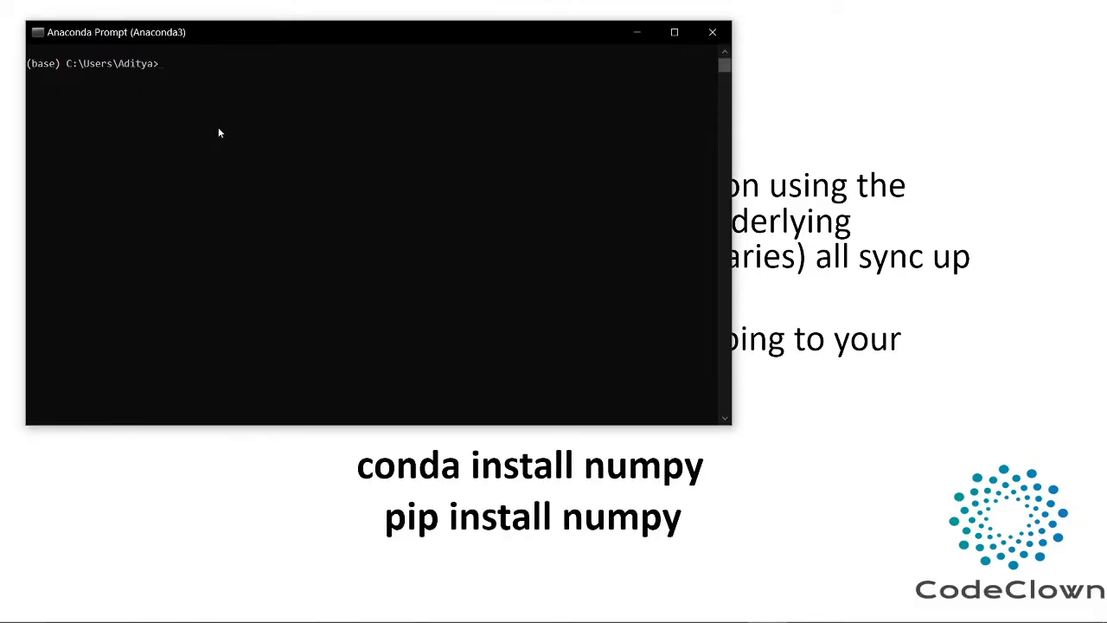
mouse_move(404, 359)
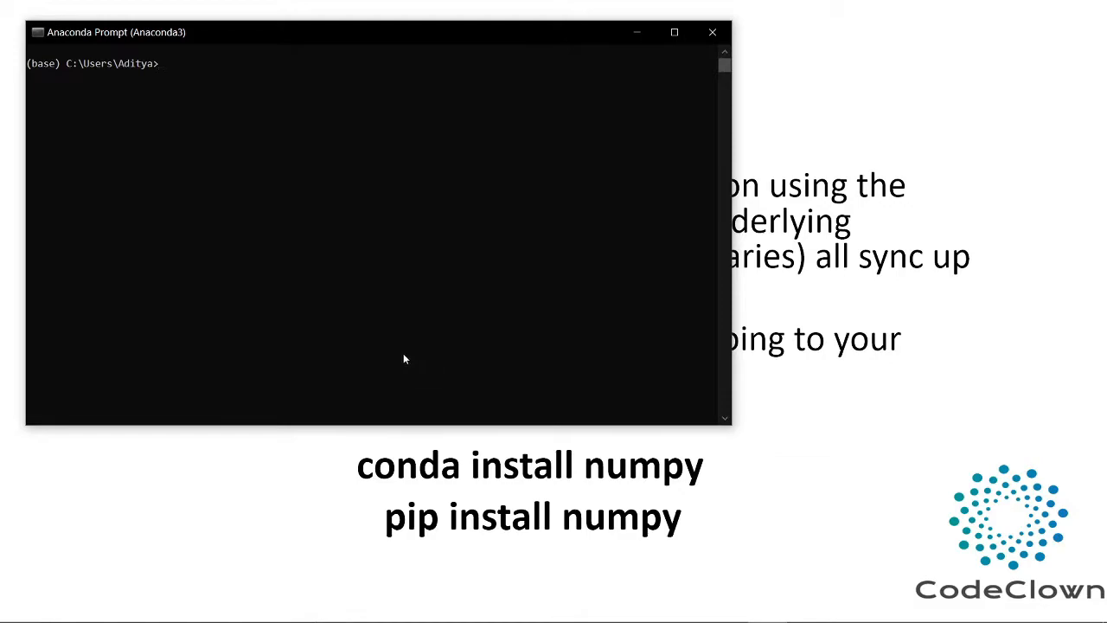
Step: Enter 'conda install numpy' at the base environment prompt
type("conda install nu")
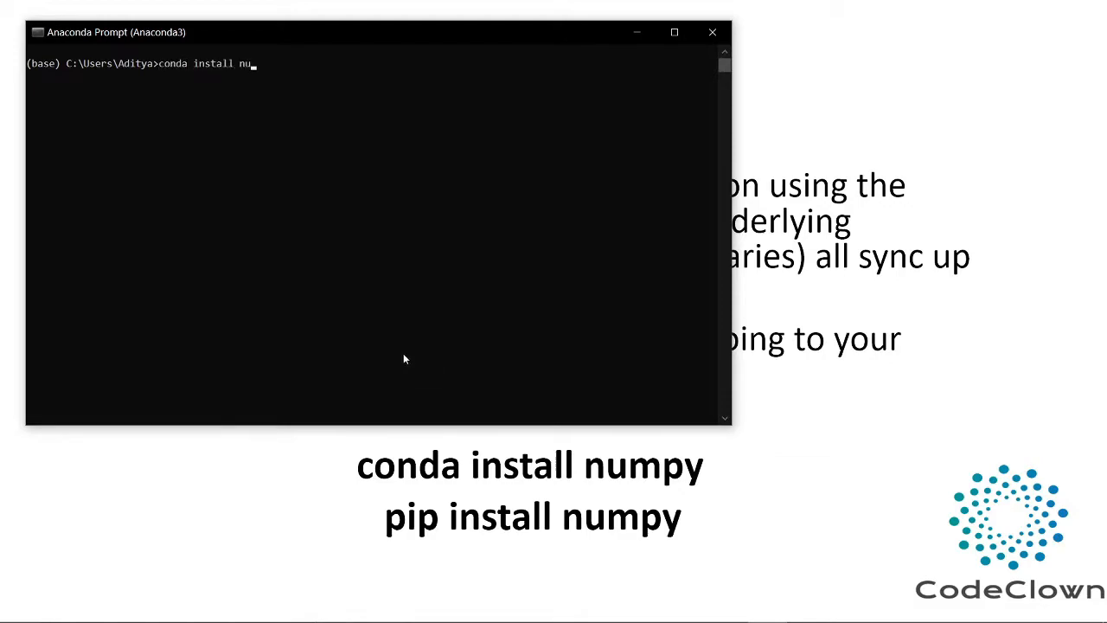
type("mpy")
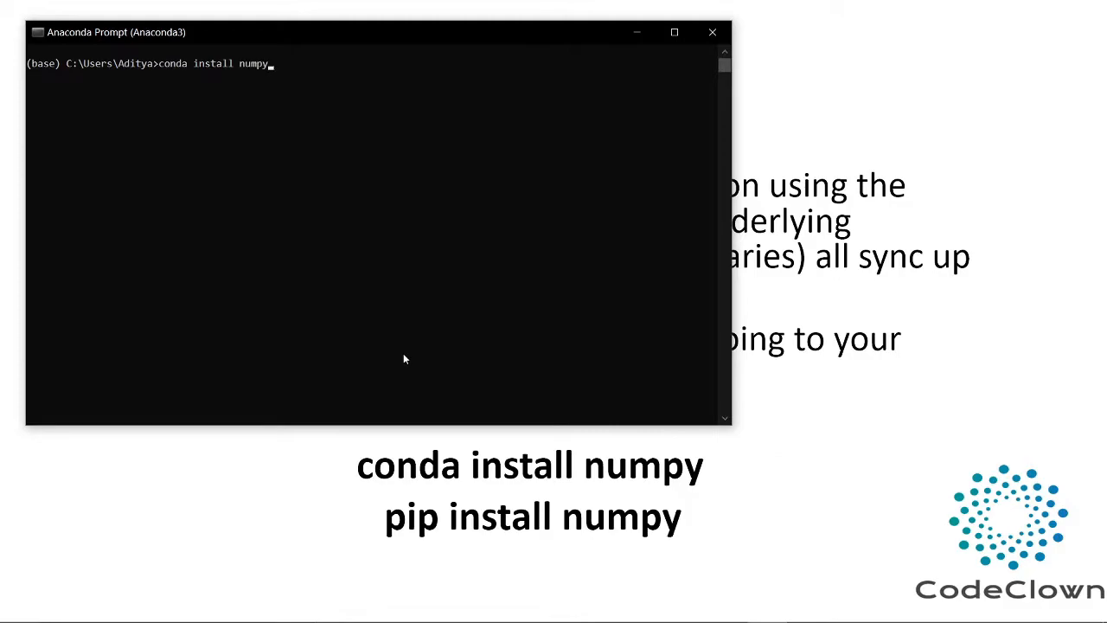
mouse_move(225, 81)
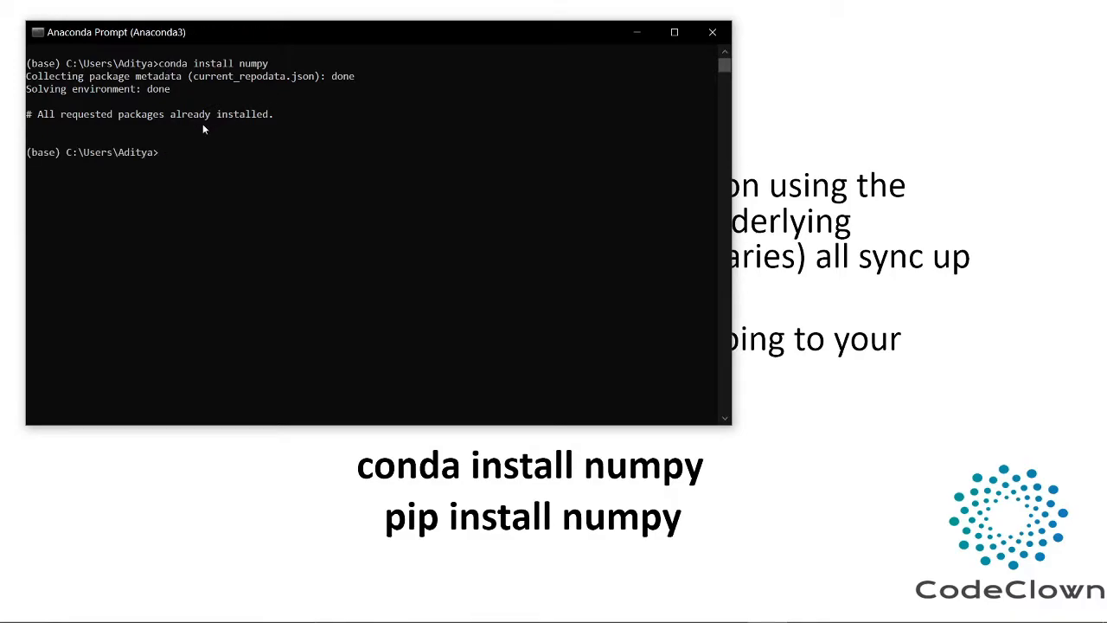
mouse_move(176, 124)
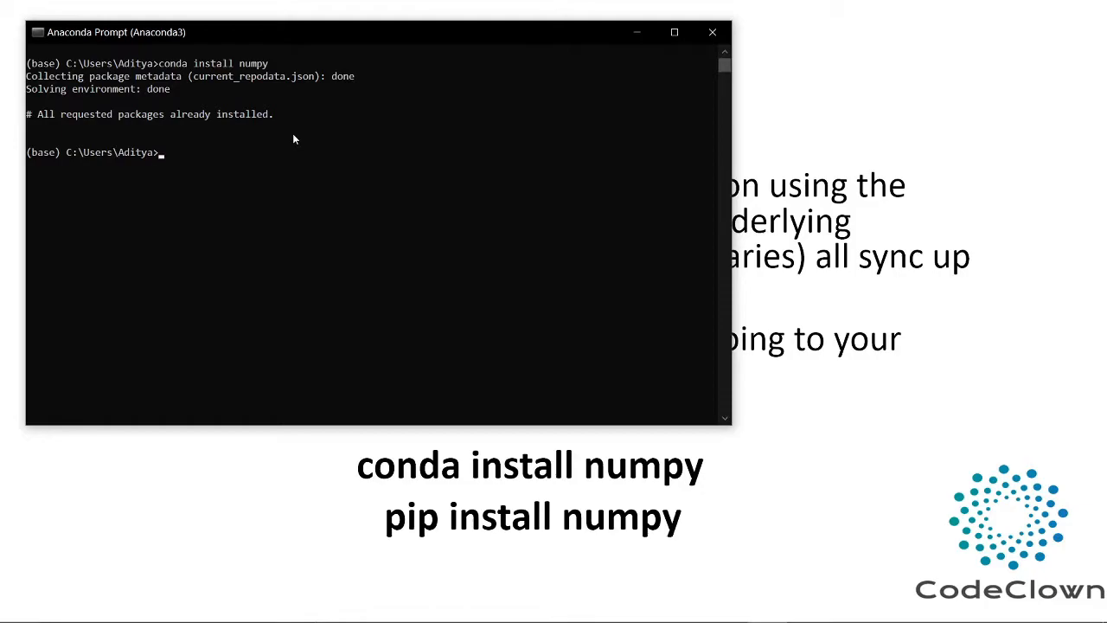
mouse_move(299, 135)
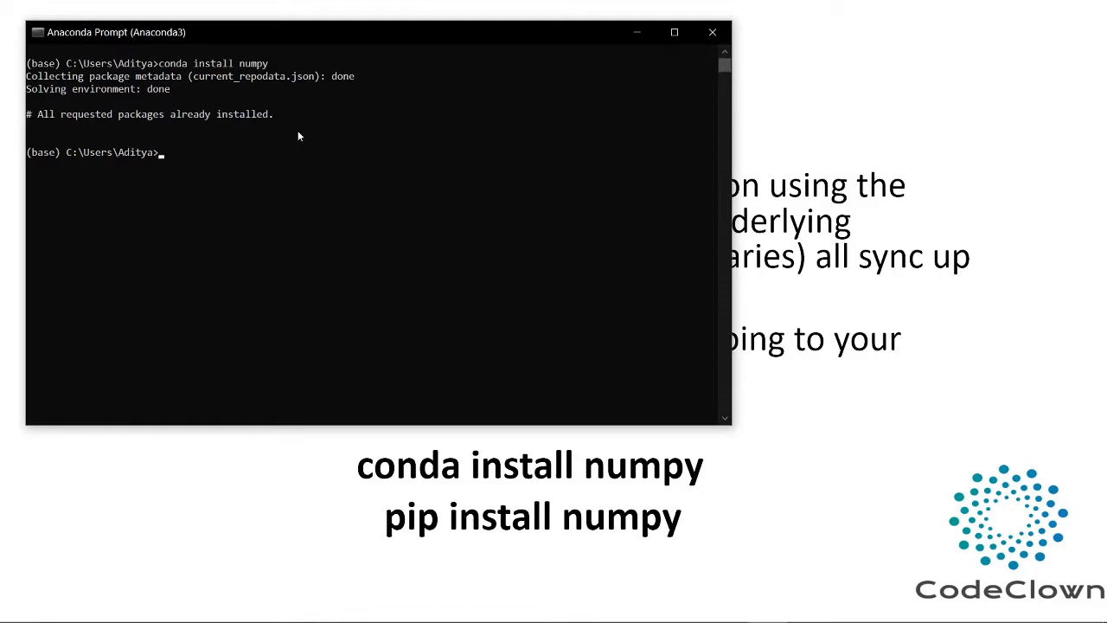
mouse_move(180, 152)
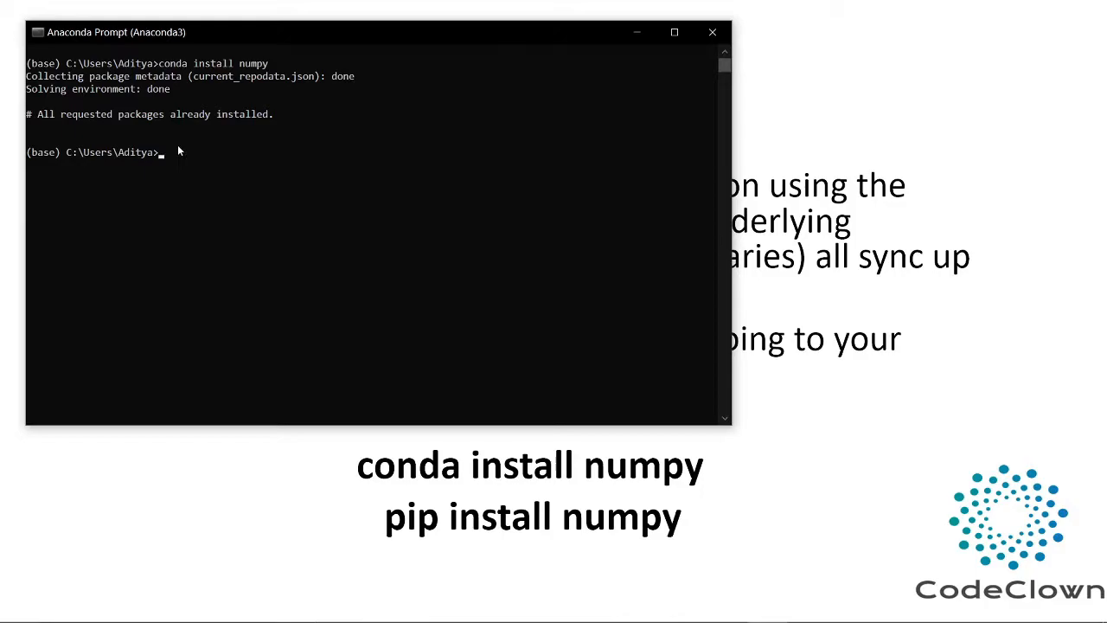
mouse_move(254, 173)
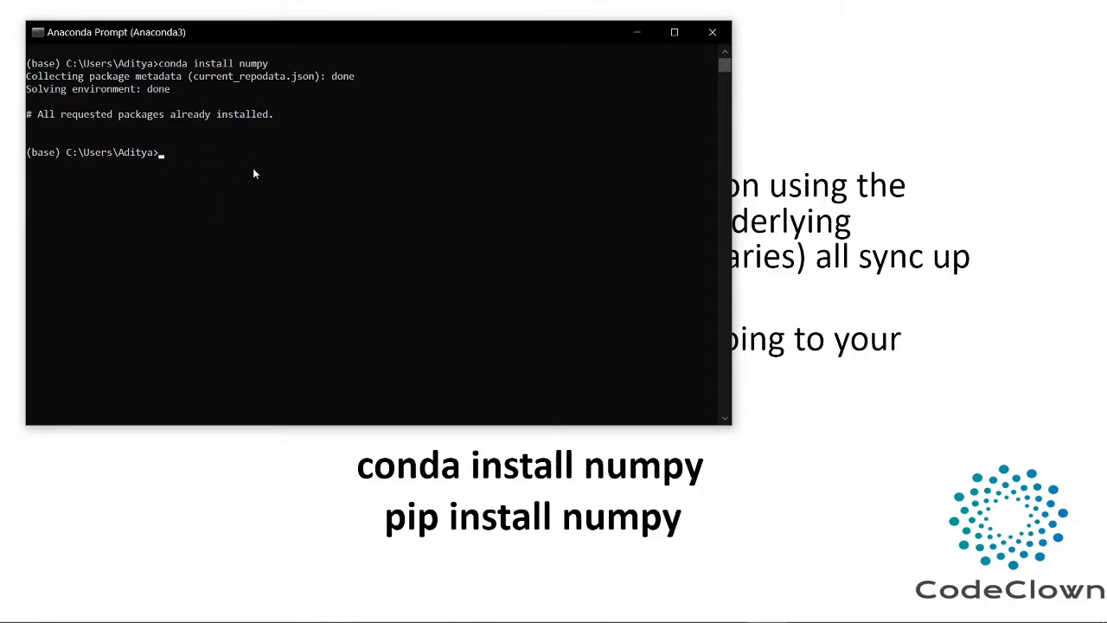
mouse_move(483, 232)
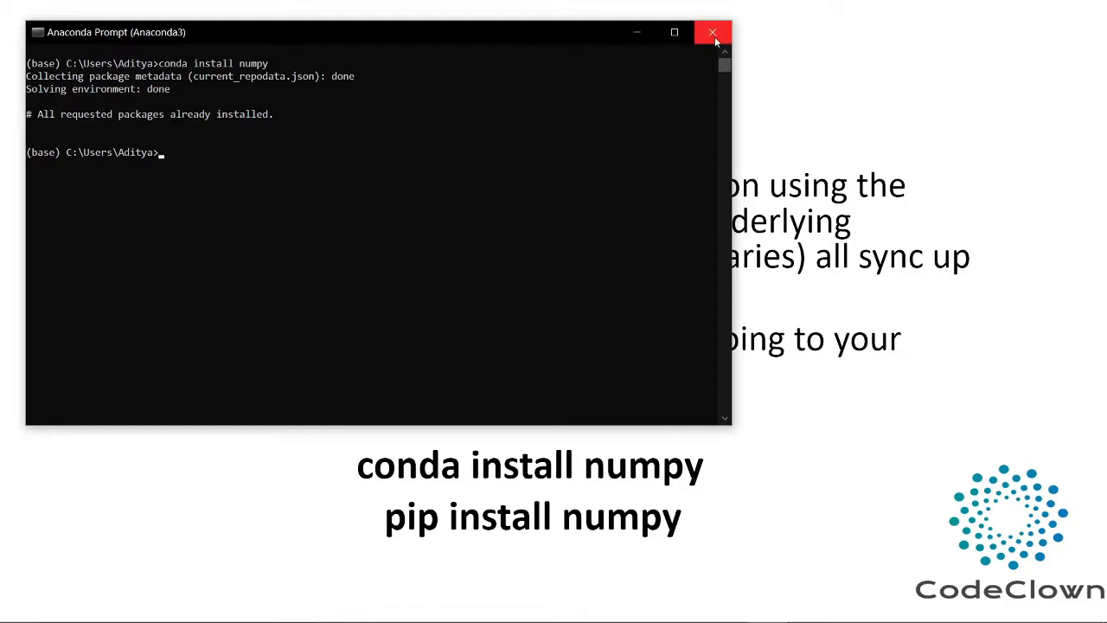
Step: Close the prompt and write 'import numpy as np' in the notebook's first cell
left_click(712, 31)
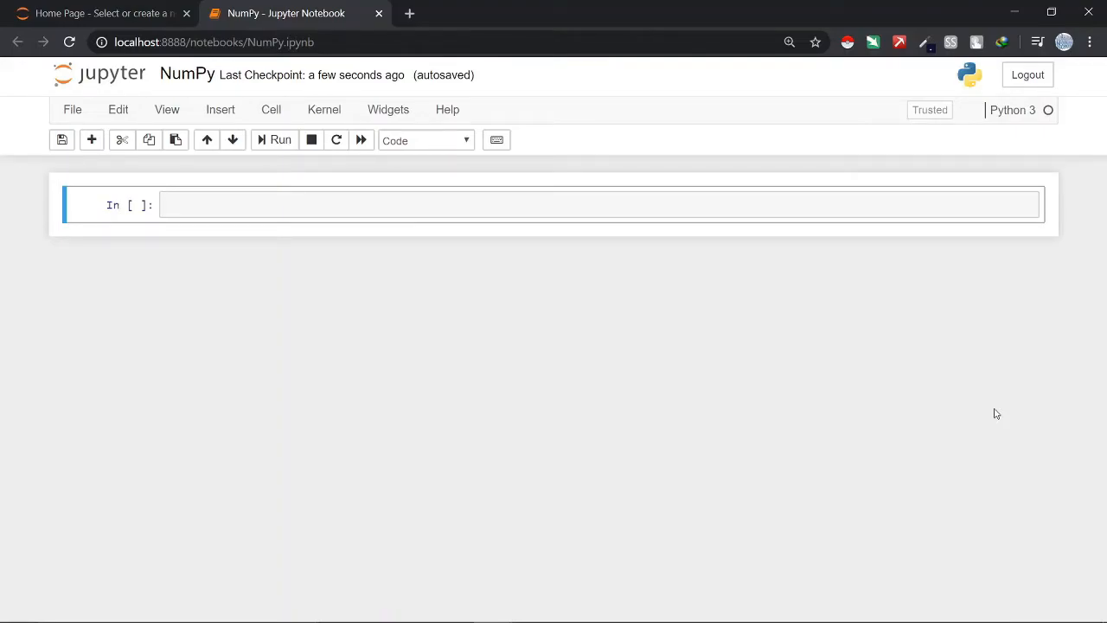
mouse_move(291, 201)
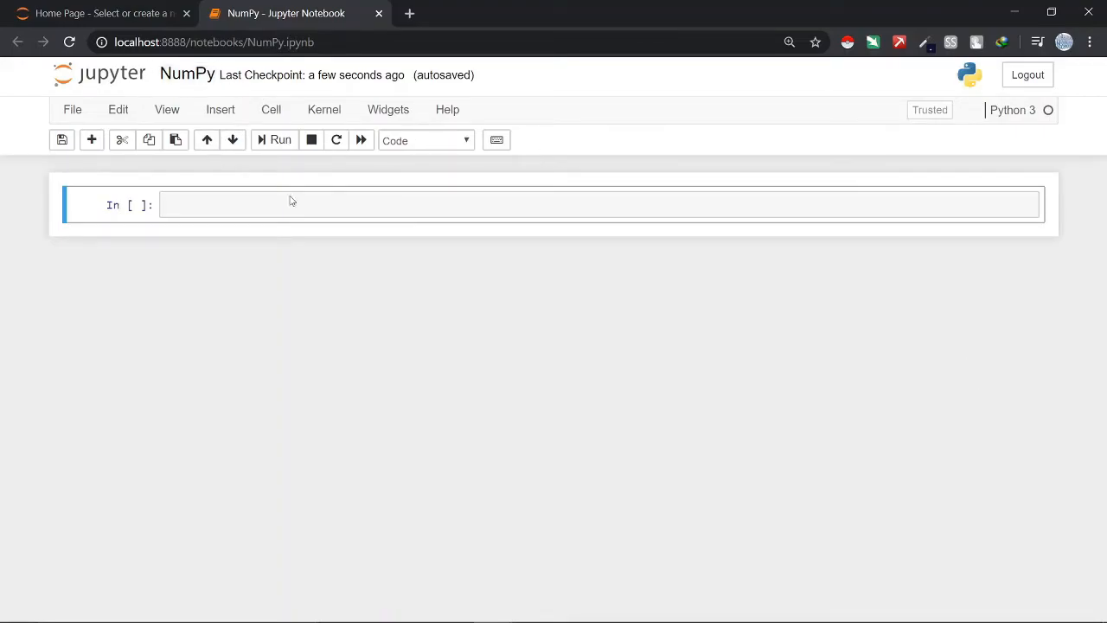
left_click(346, 204)
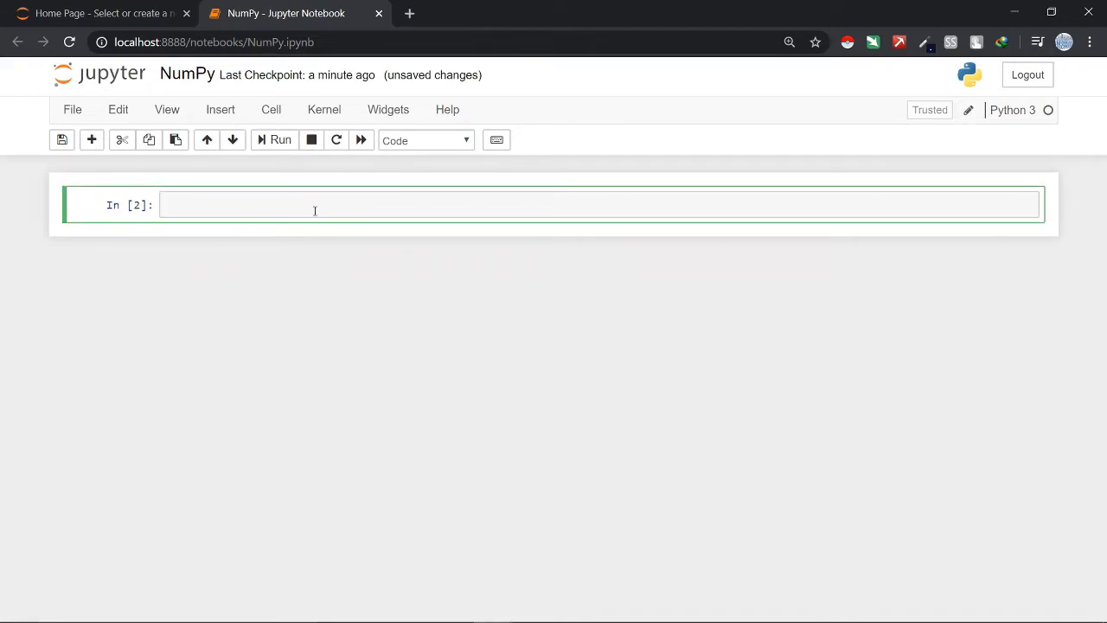
type("import")
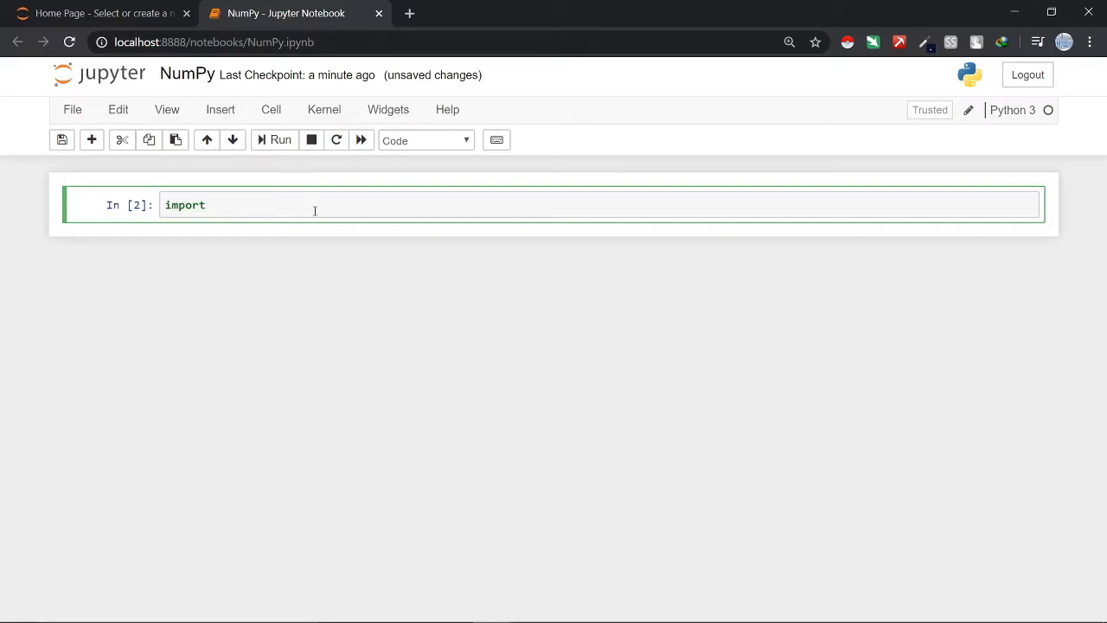
type("numpy")
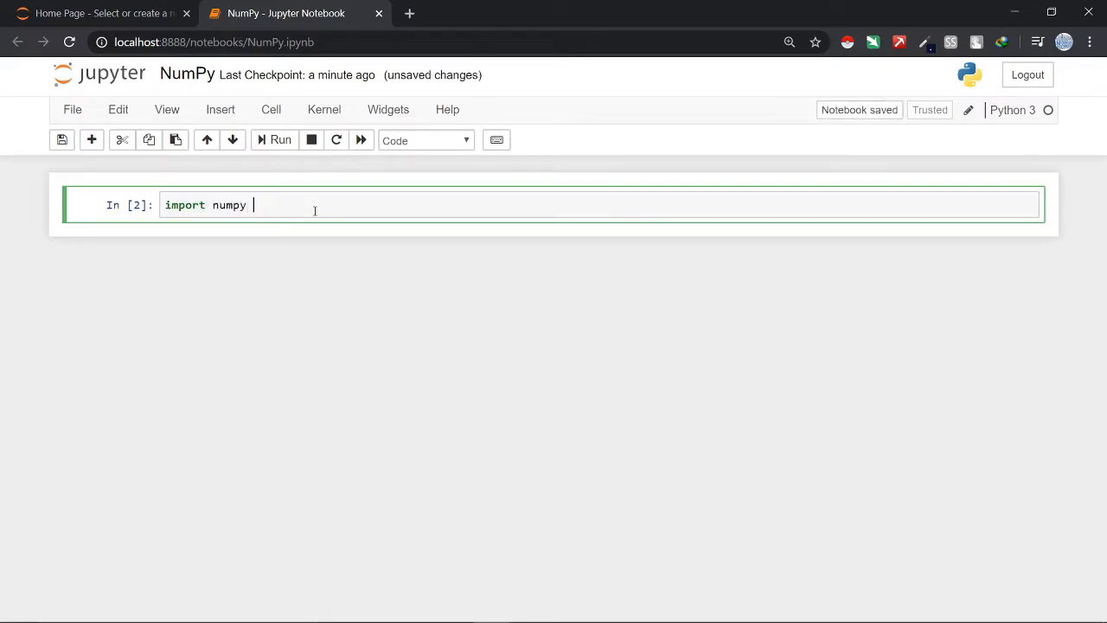
type("as np")
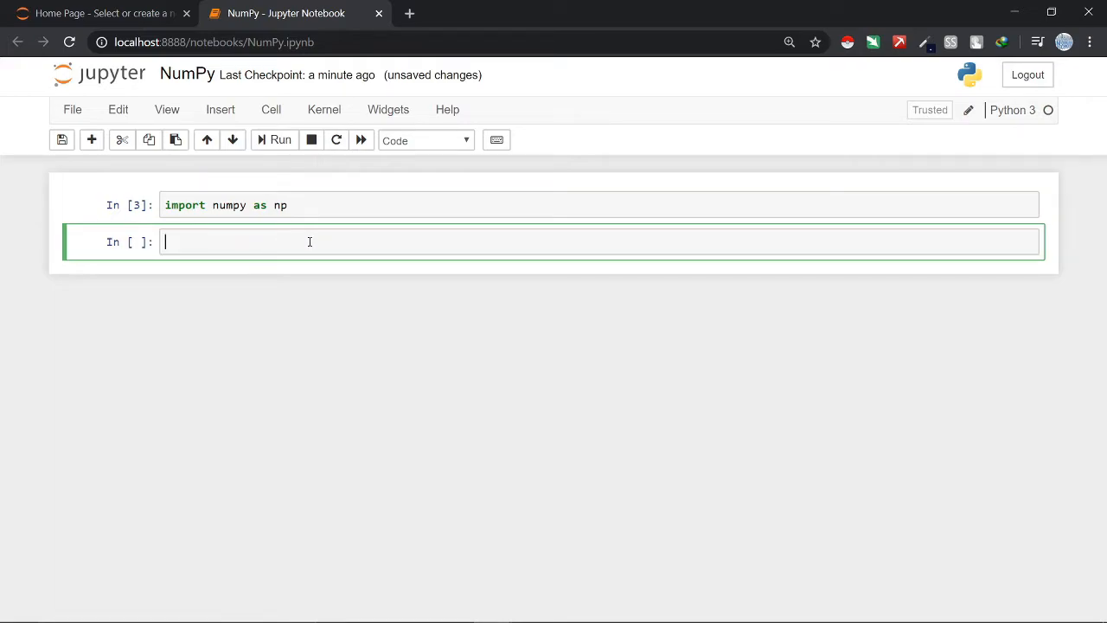
Step: Define x = np.random.random(100000000) and display x[:10]
type("x k")
type("x[")
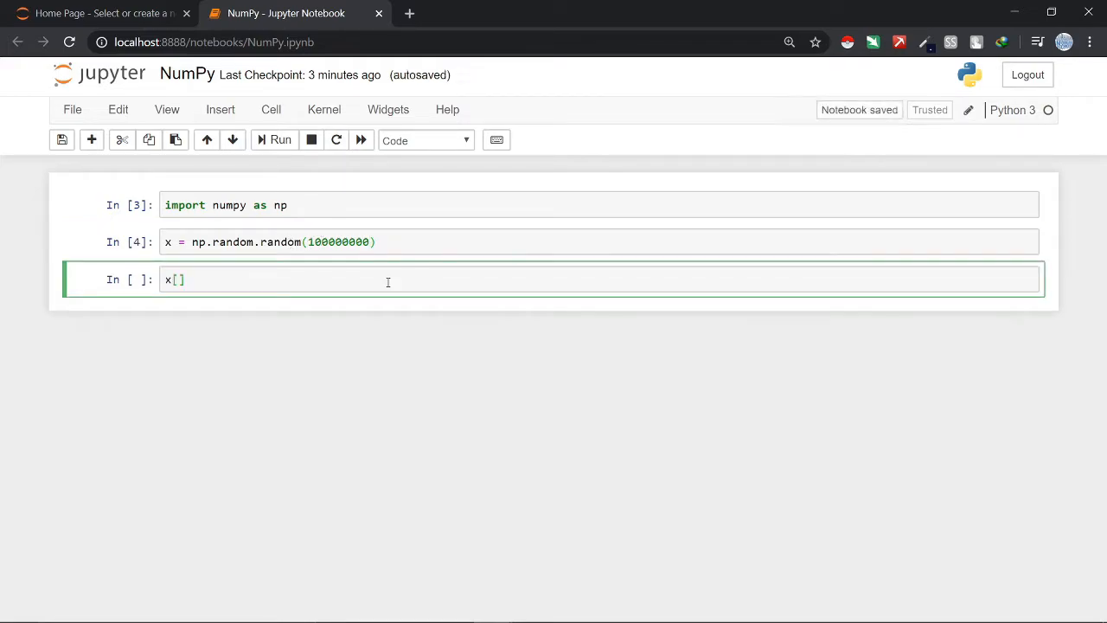
type(":10")
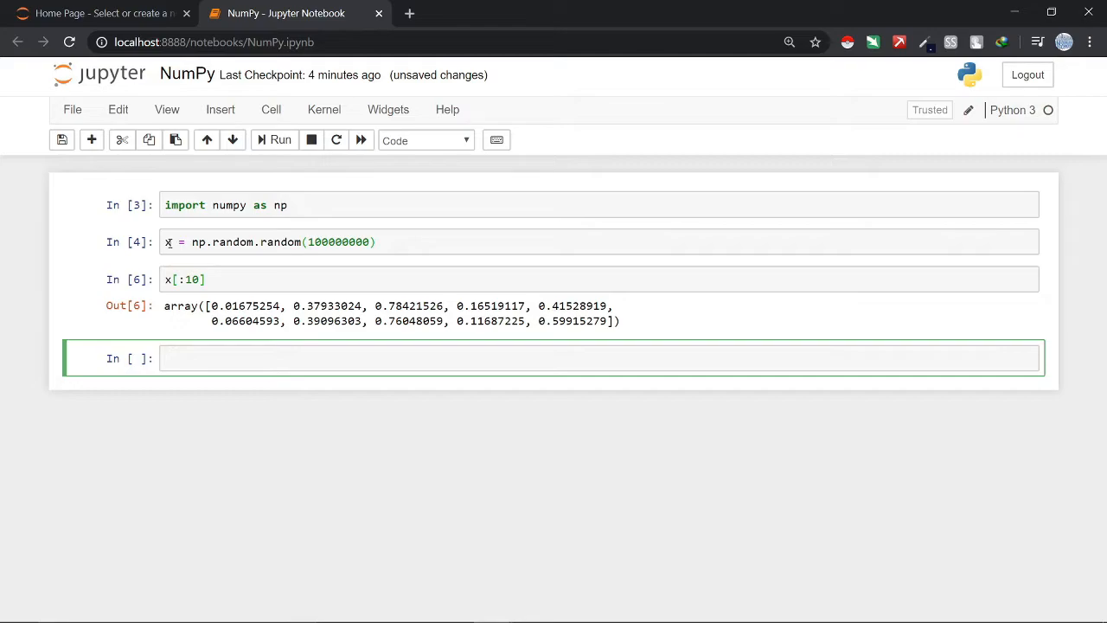
Step: Write sum(x)/len(x) in a new cell to compute the mean
type("sum(x)")
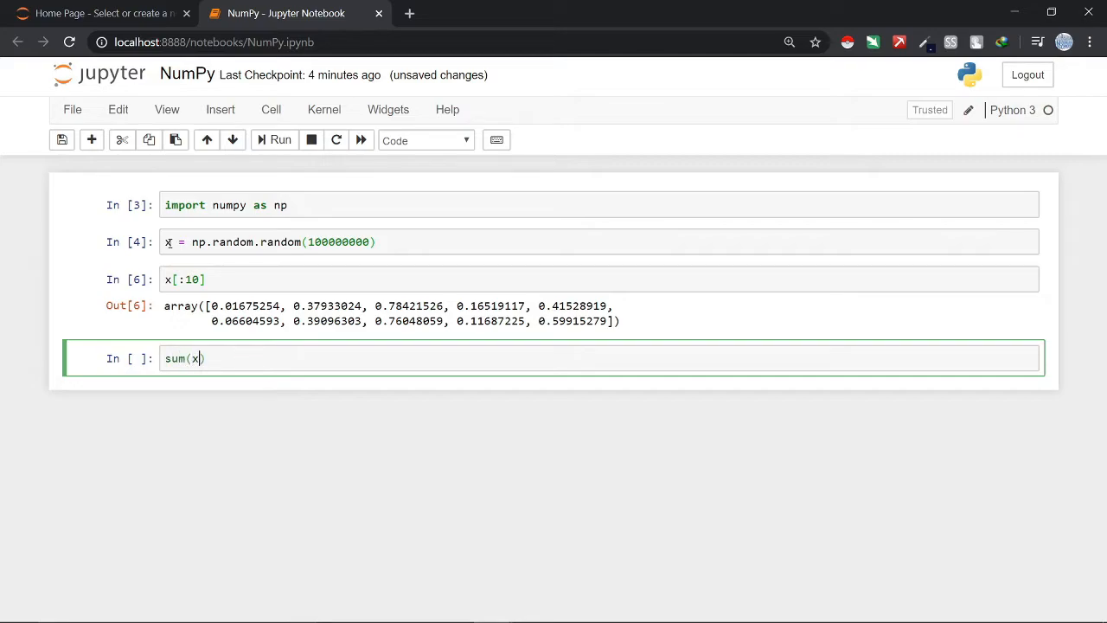
type("/1")
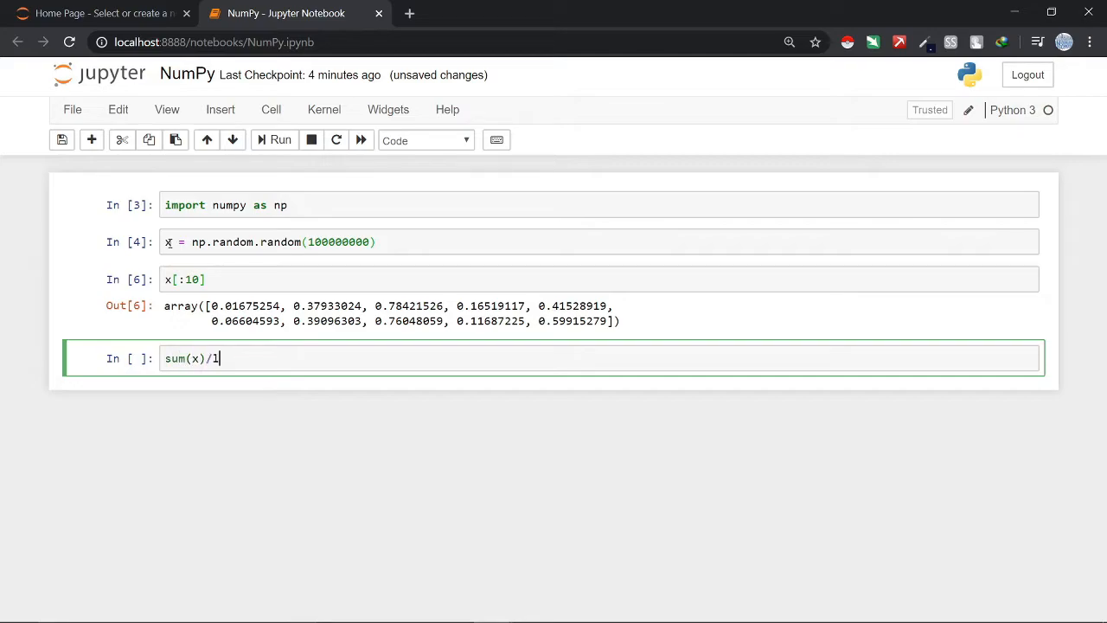
type("en(x)")
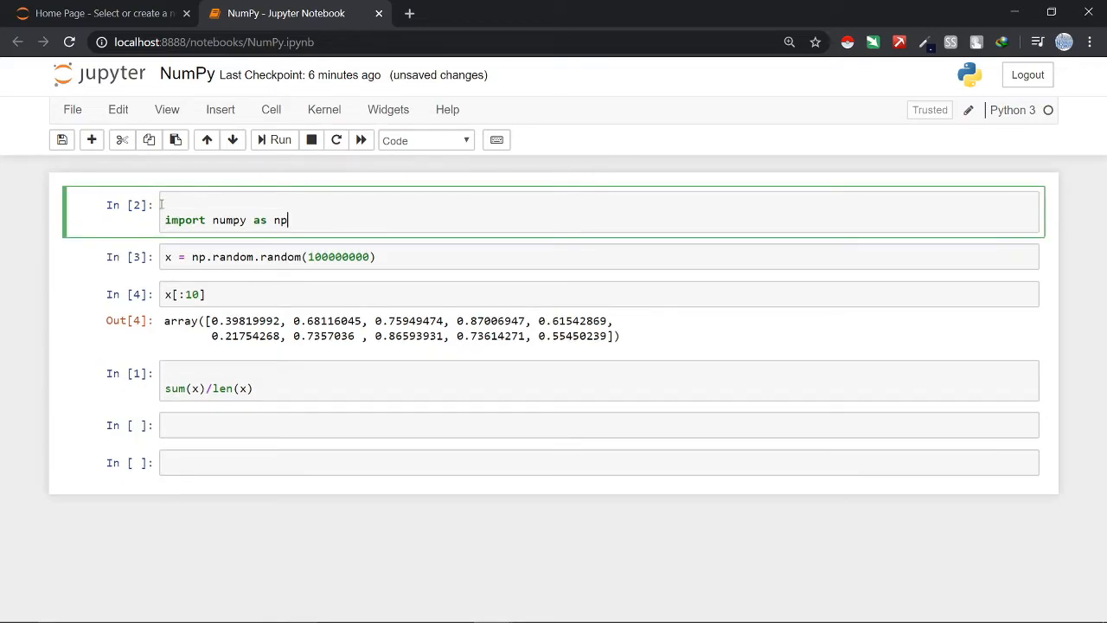
Step: Import time and record start = time.time() before sum(x)/len(x)
type("lj")
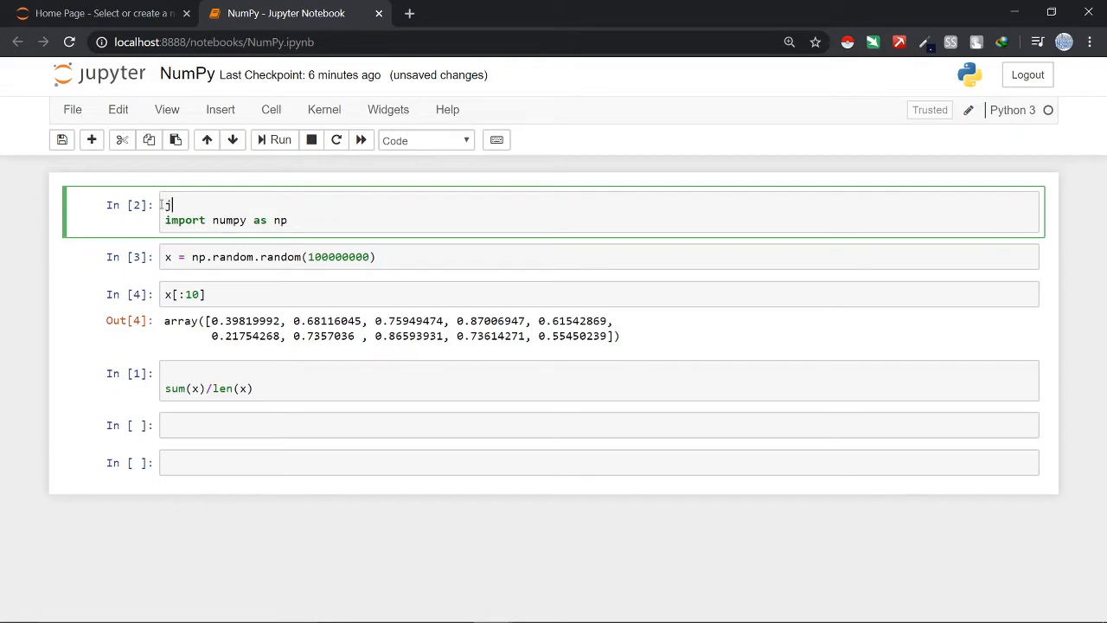
type("import time")
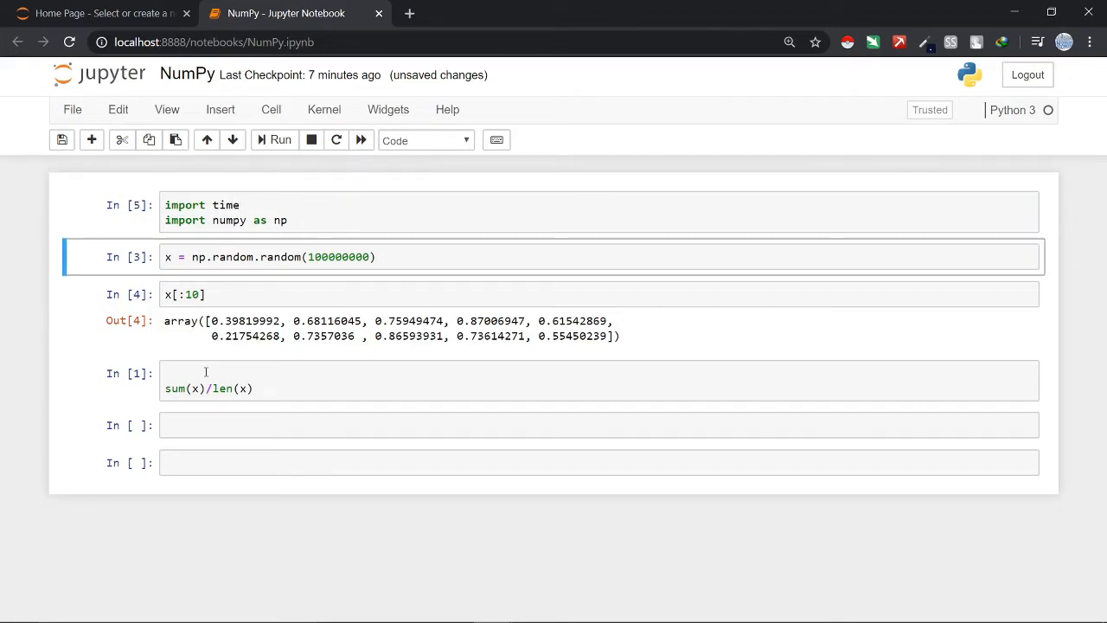
type("st")
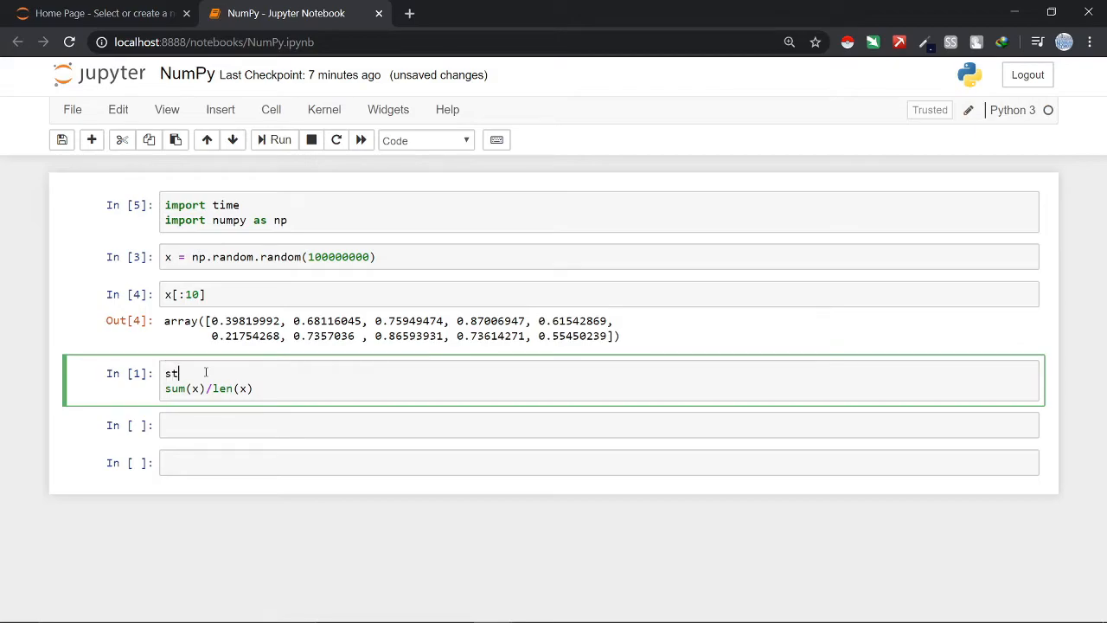
type("art =")
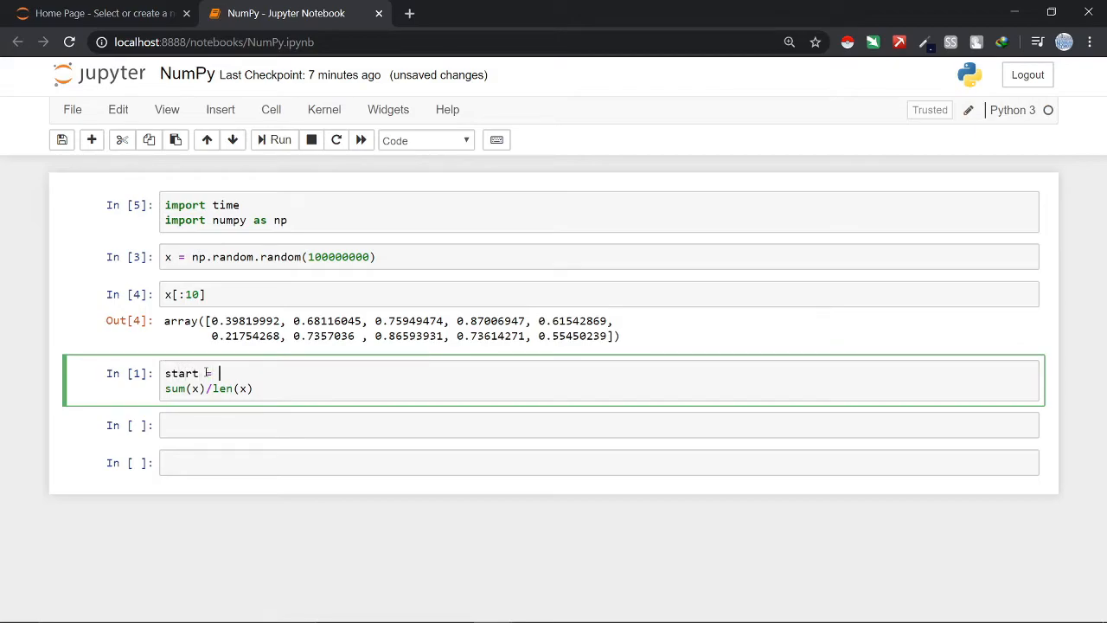
type("time.")
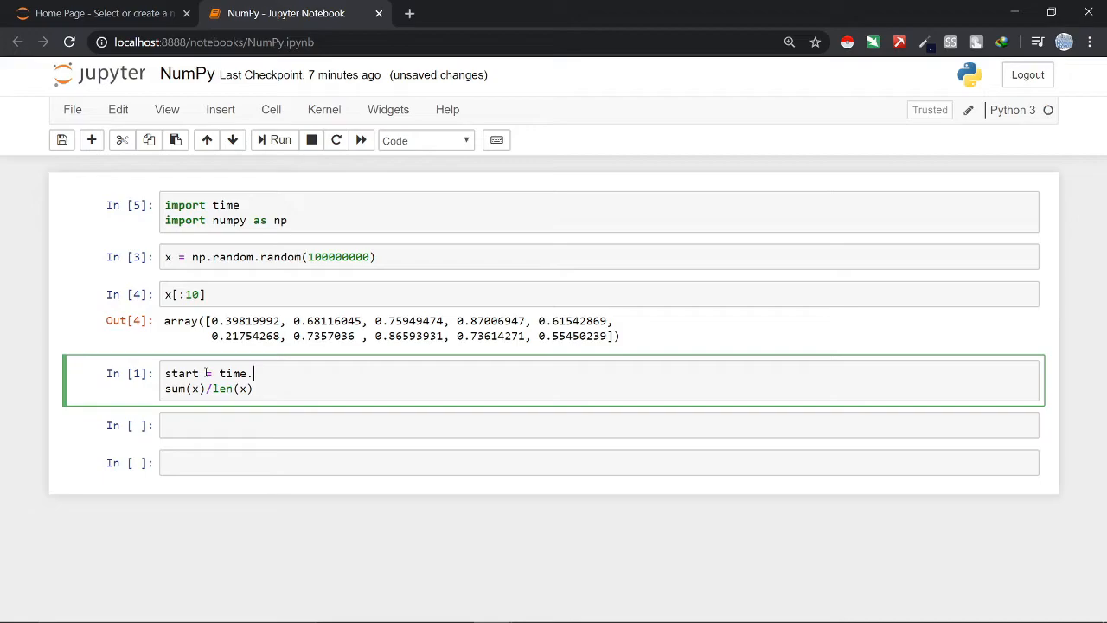
type("time()")
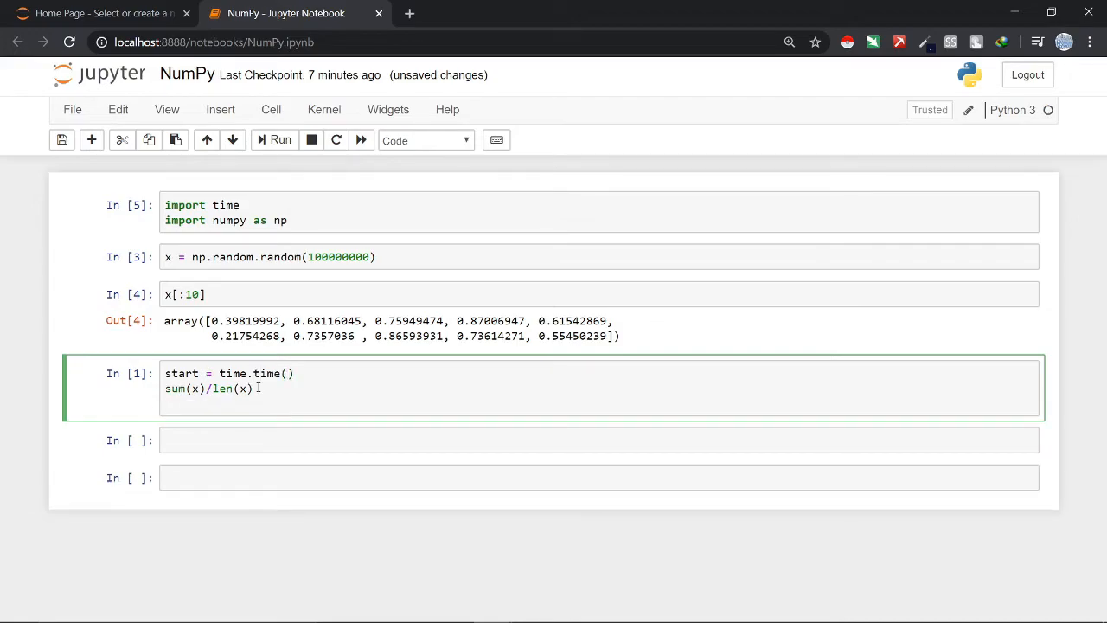
Step: Add print(time.time() - start) after the mean and run it, reporting about 22.46 s
type("print()")
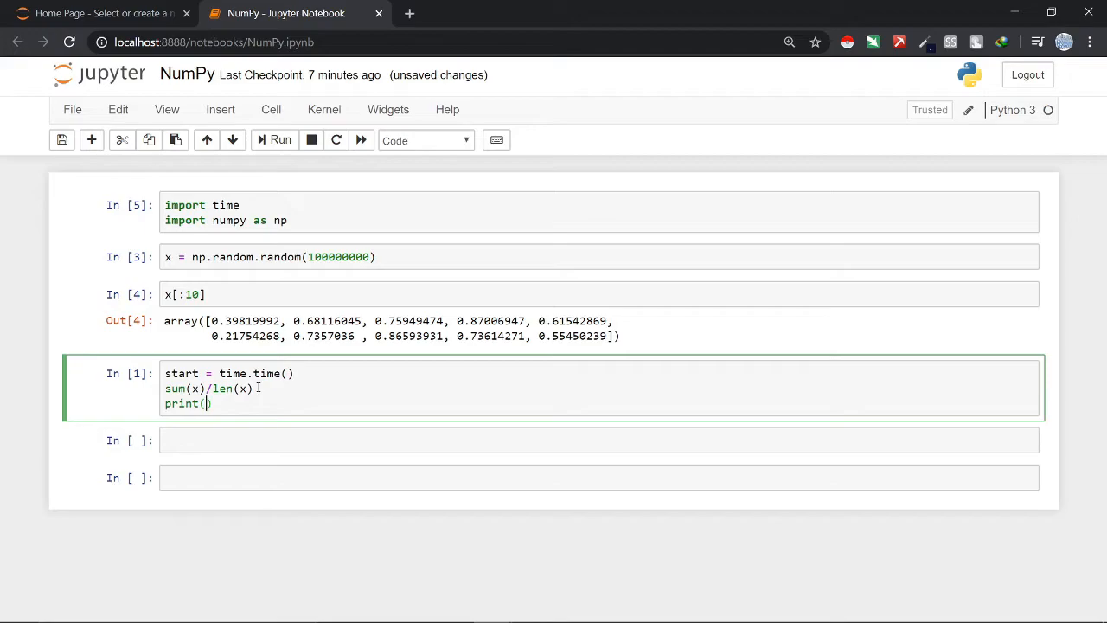
type("time")
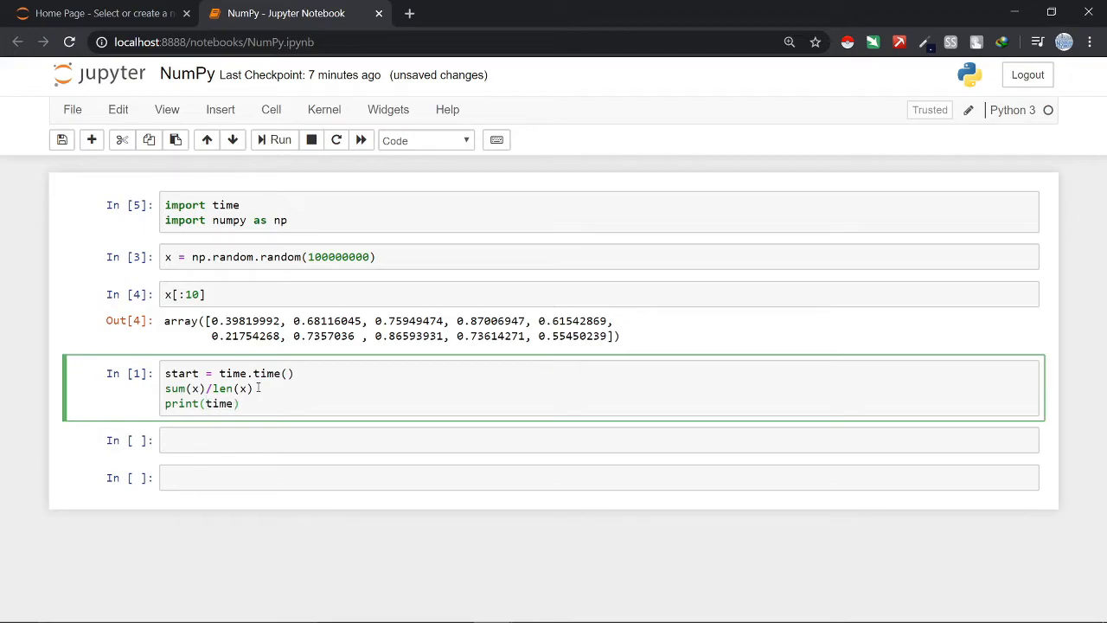
type(".time(")
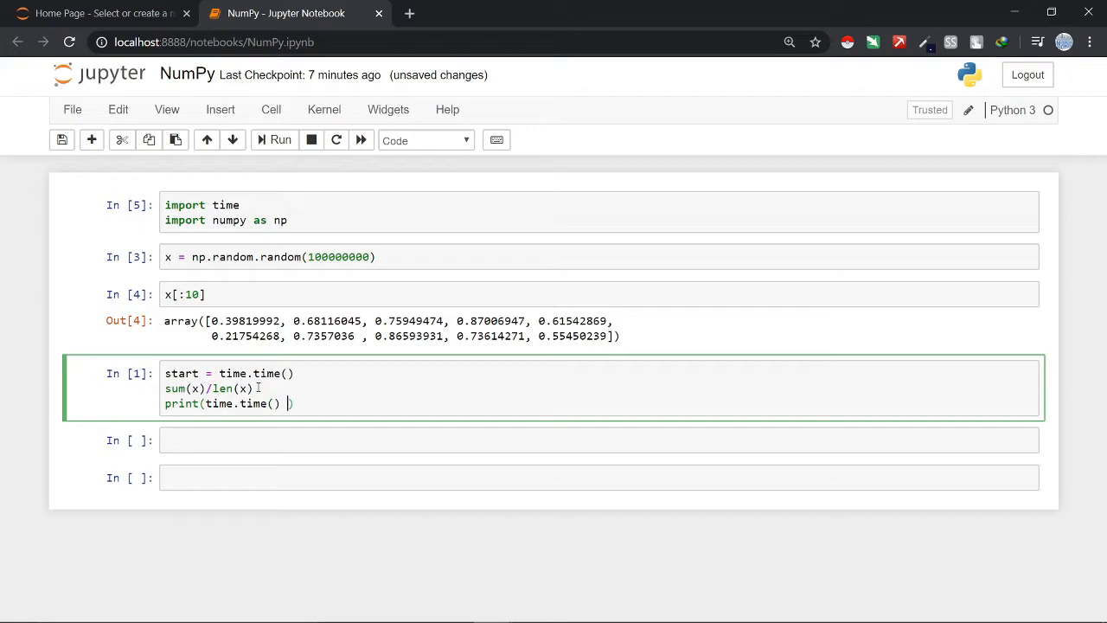
type("- start")
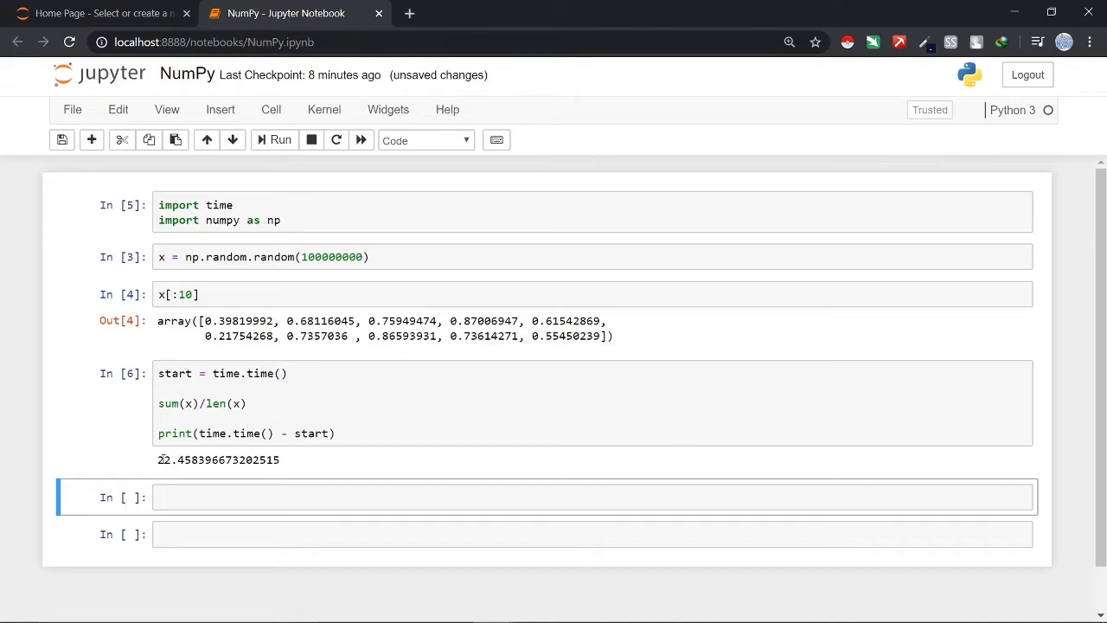
double_click(173, 460)
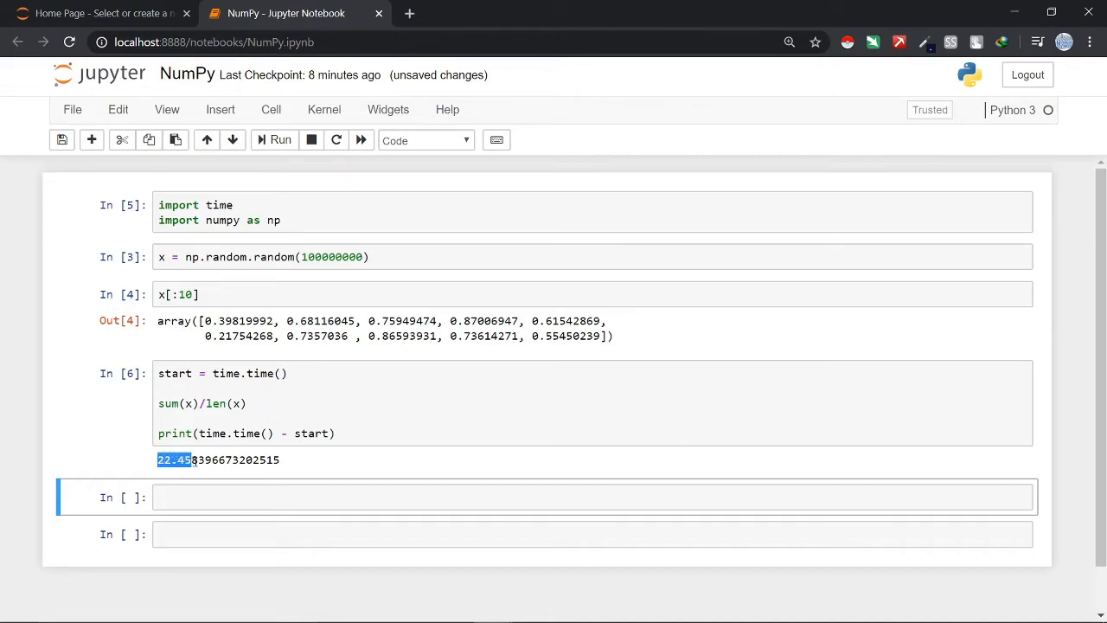
left_click_drag(191, 460, 246, 461)
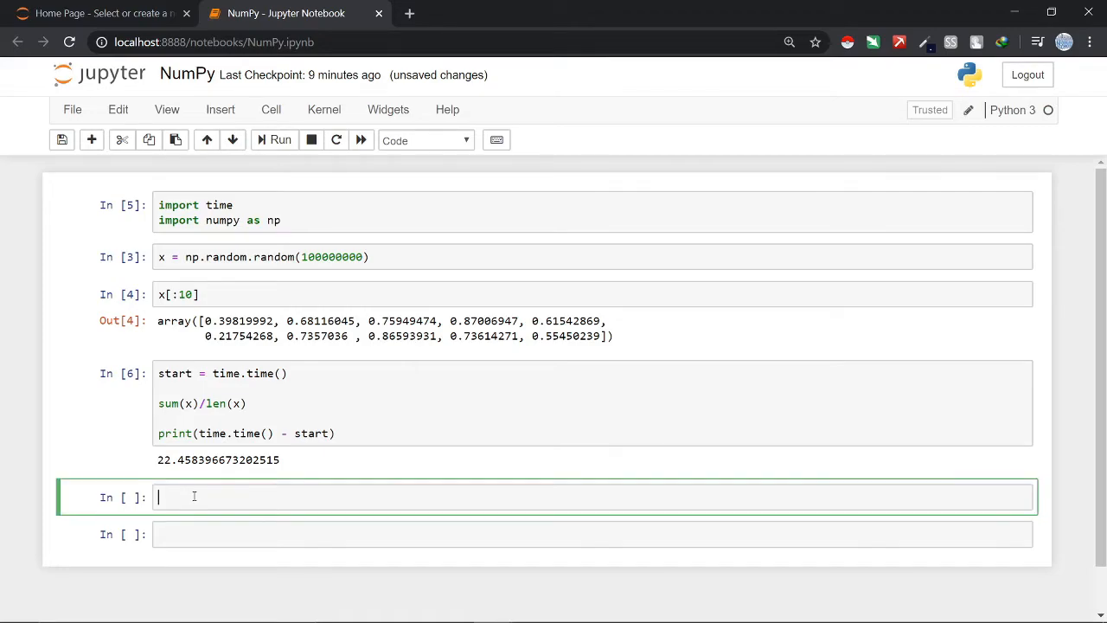
Step: Write start = time.time() and print(time.time() - start) in a new cell
type("s")
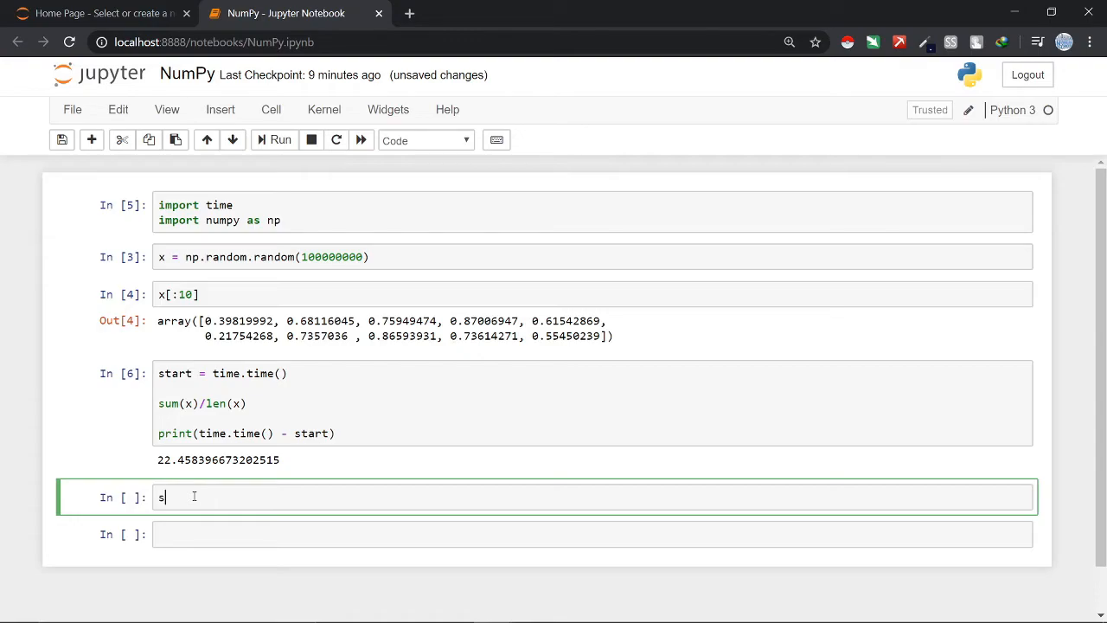
type("tart")
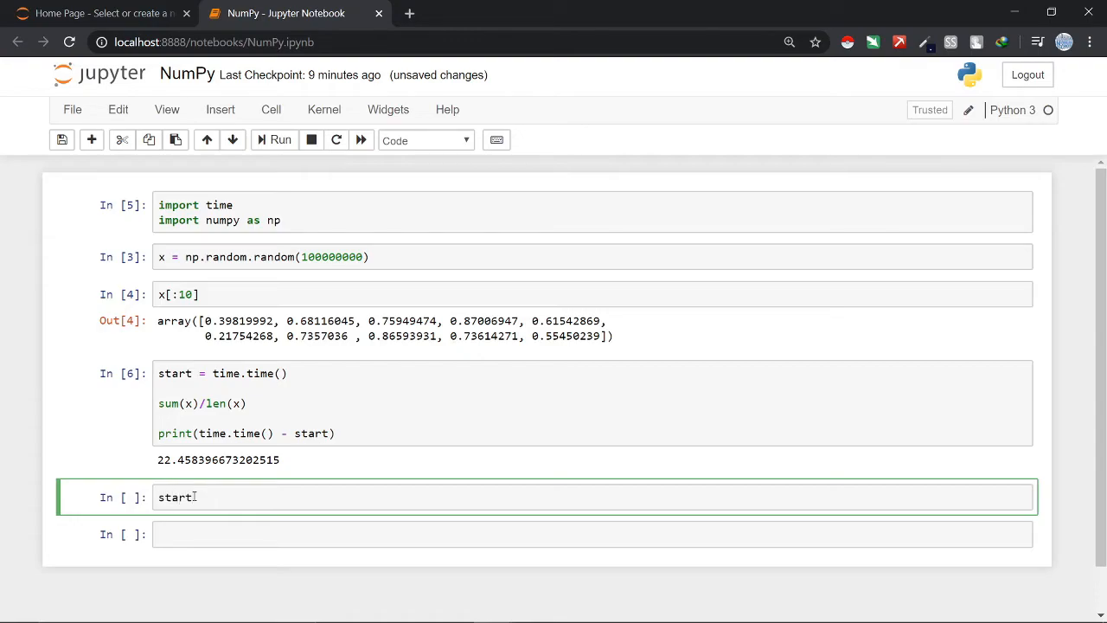
type("= time.tim")
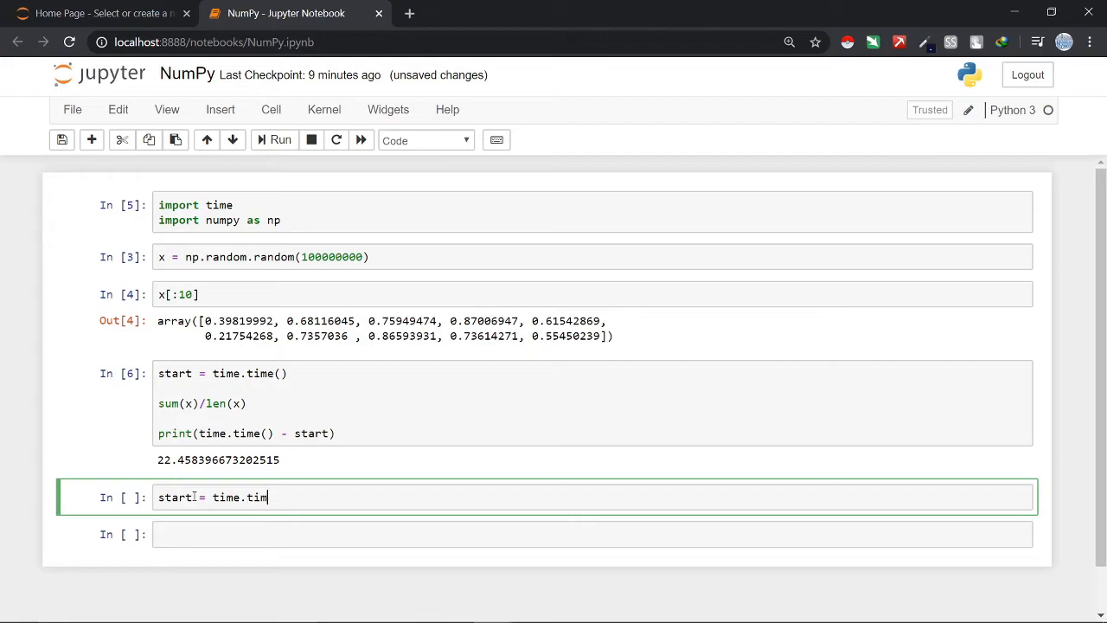
type("e()")
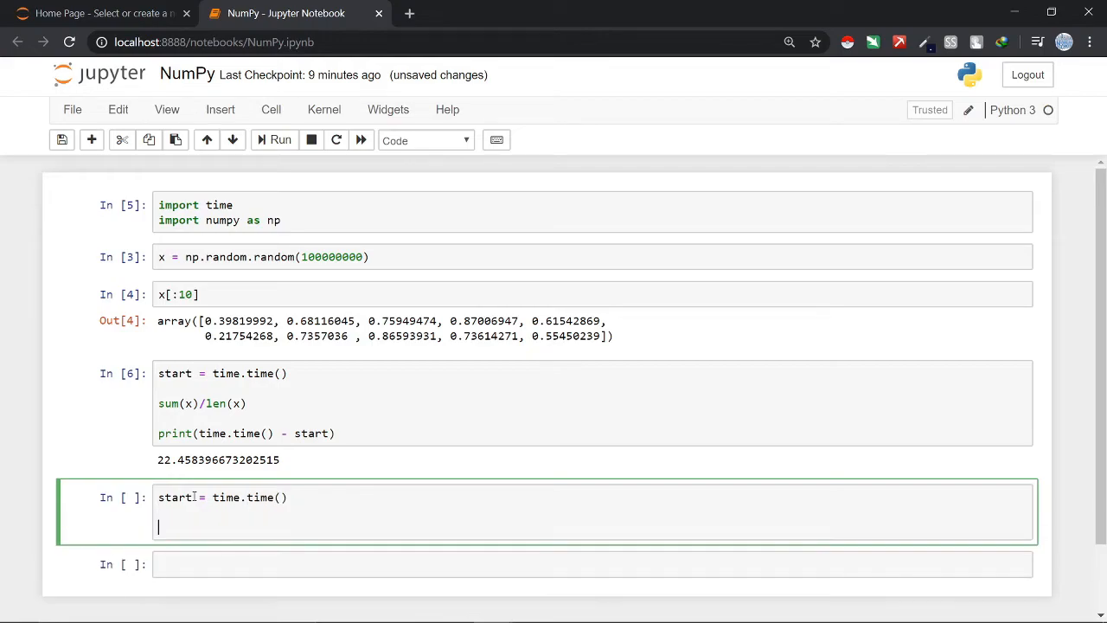
type("p")
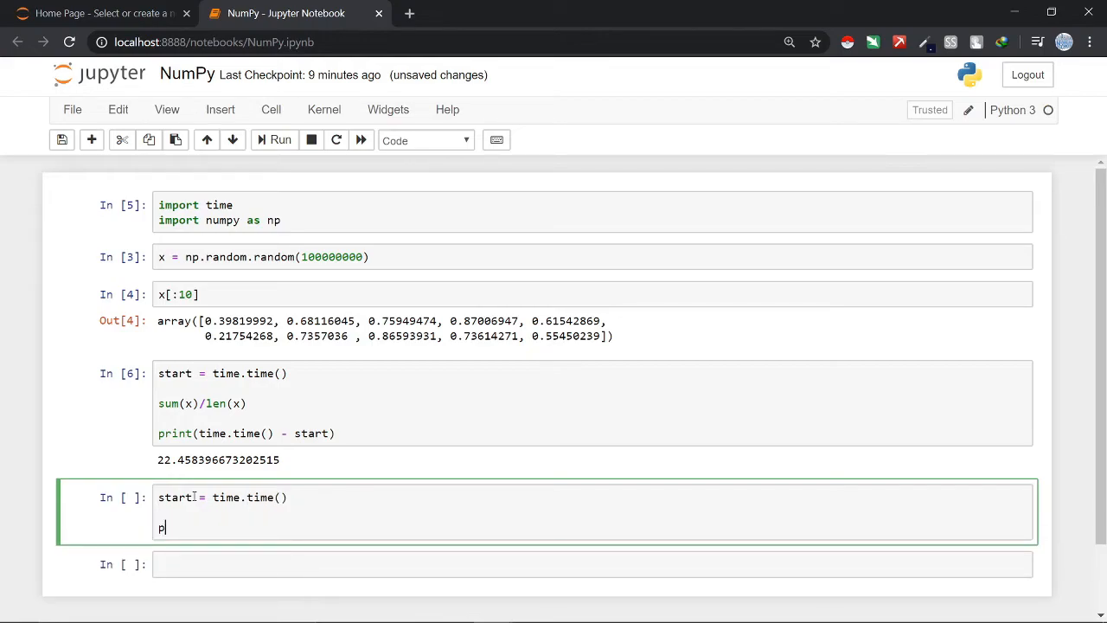
type("rint(time")
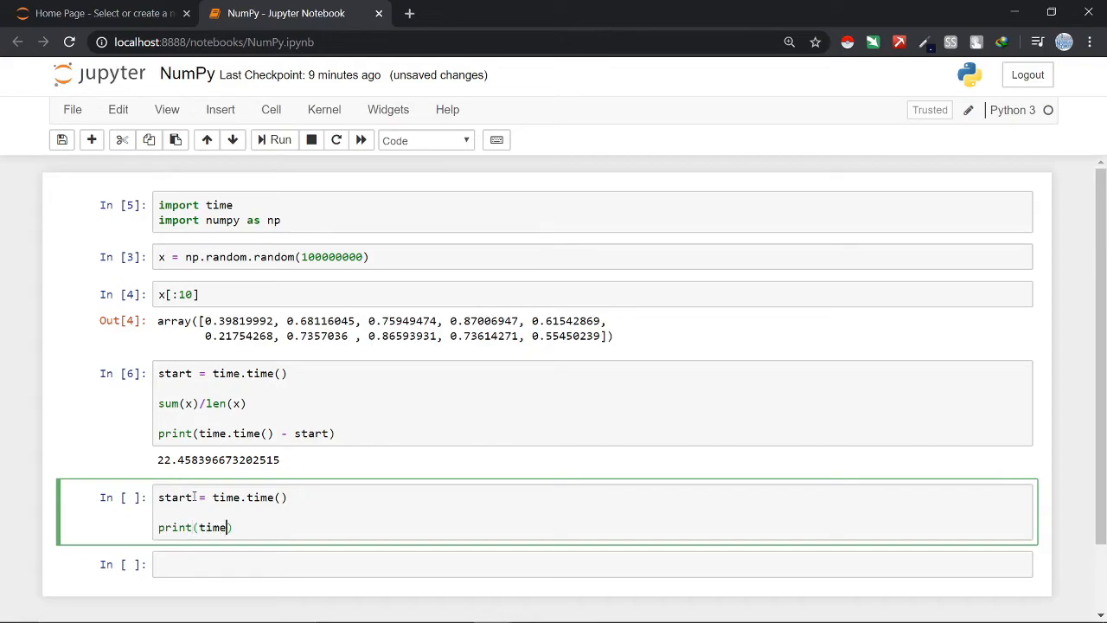
type(".time")
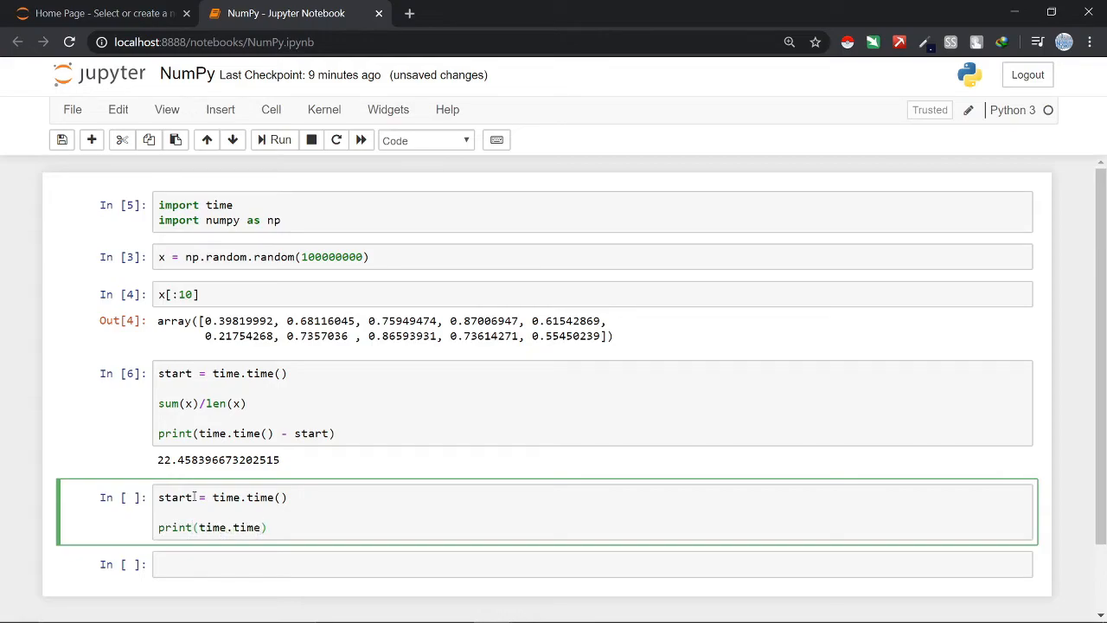
type("-ns")
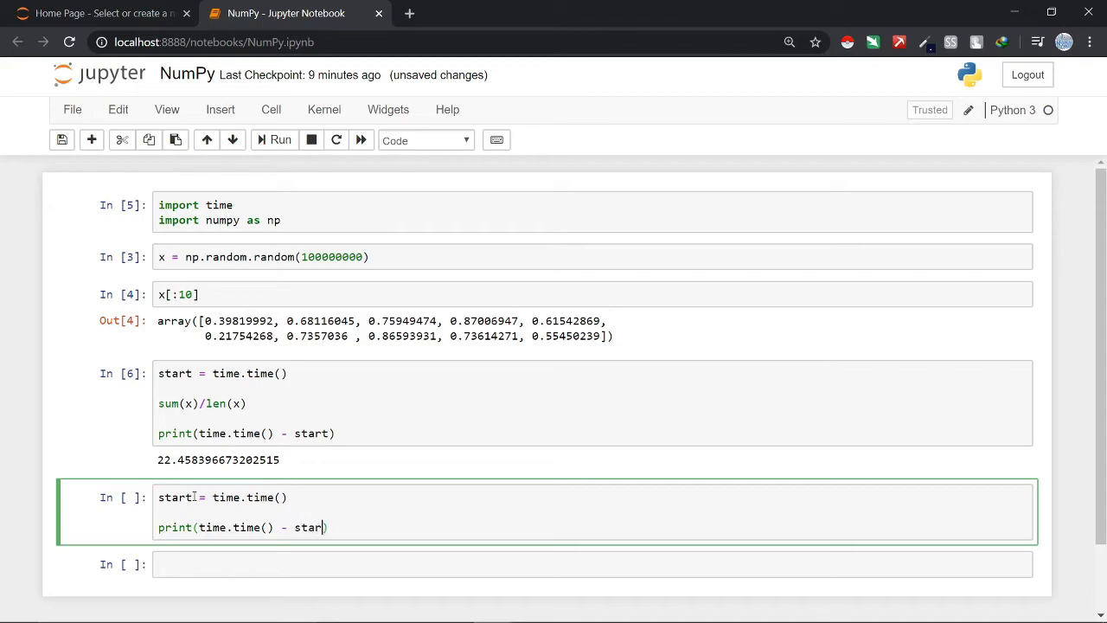
type("t")
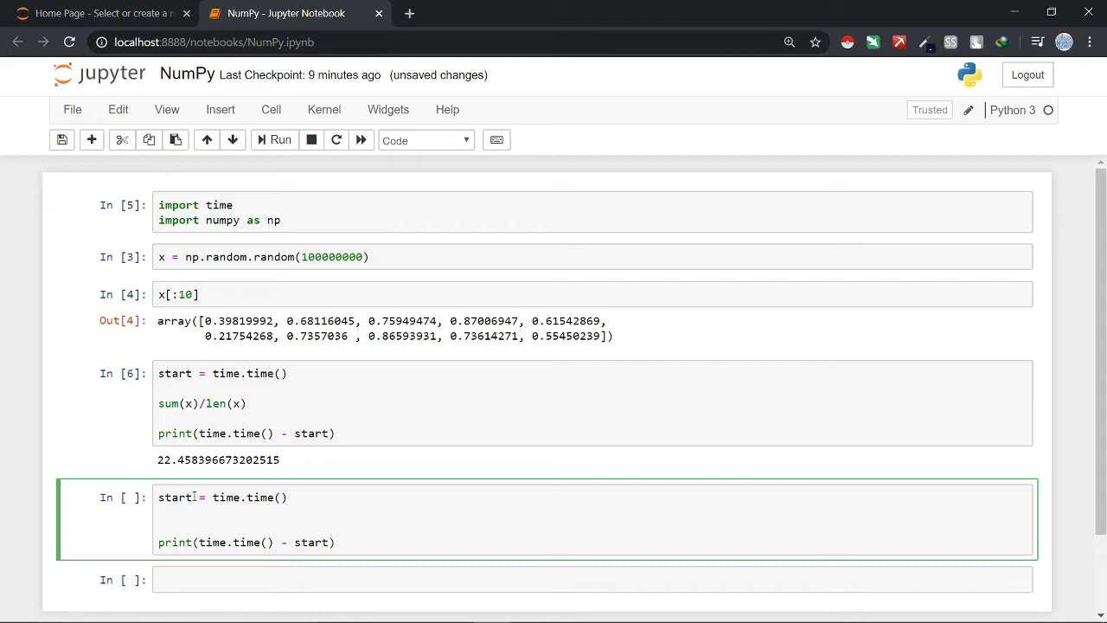
Step: Insert np.mean(x) between the start and print lines
key("enter")
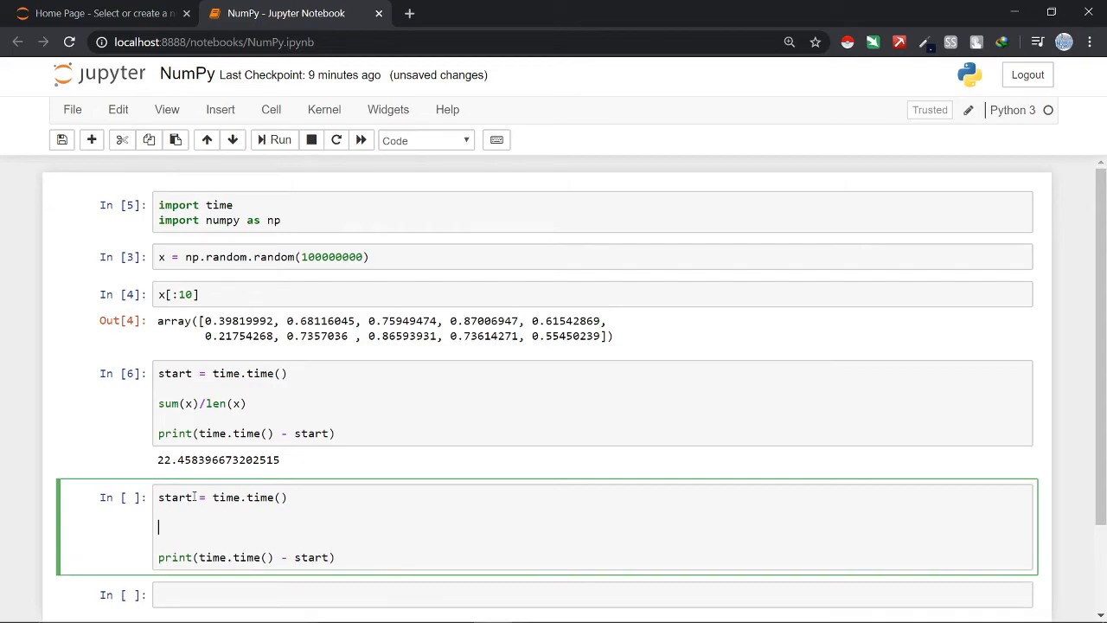
type("np")
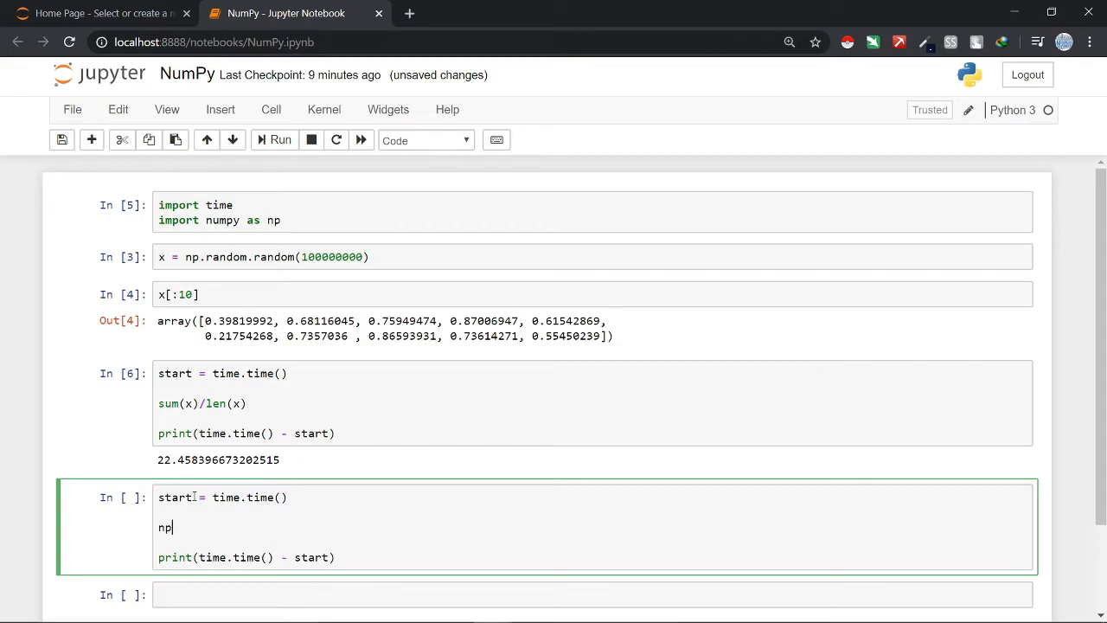
type(".mean")
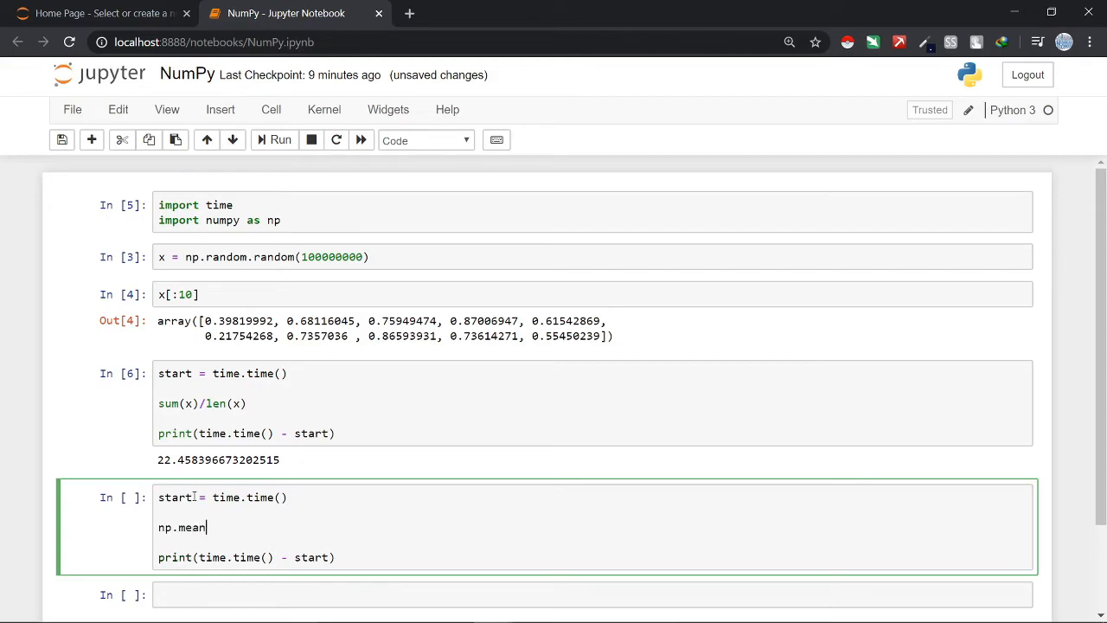
type("()")
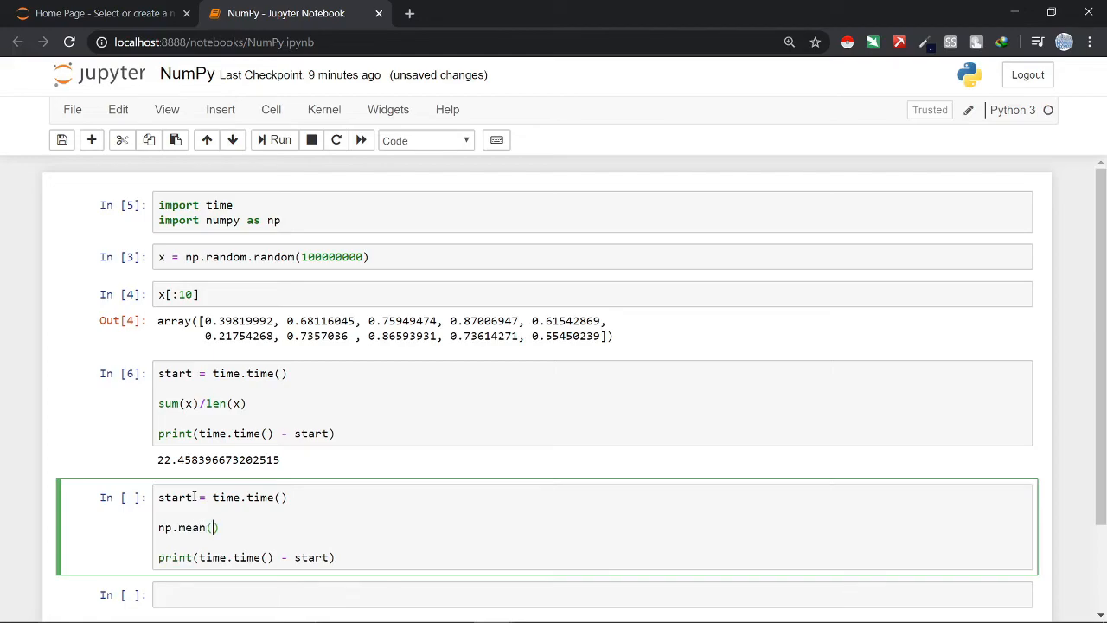
type("x")
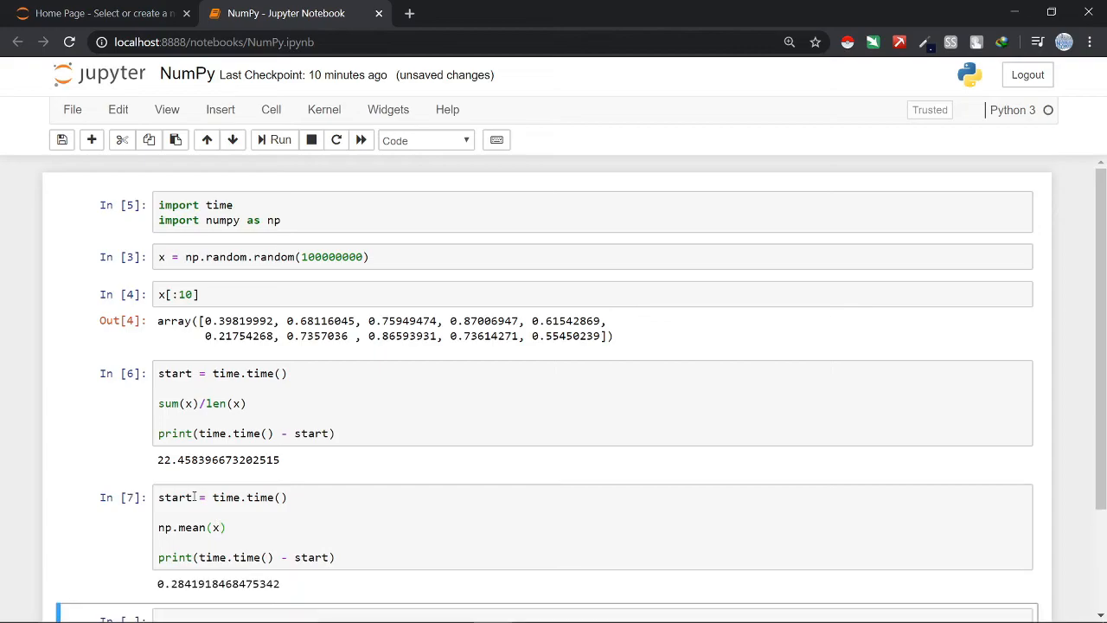
Step: Run the np.mean cell and highlight its printed elapsed time of about 0.28 s
scroll("down", 3)
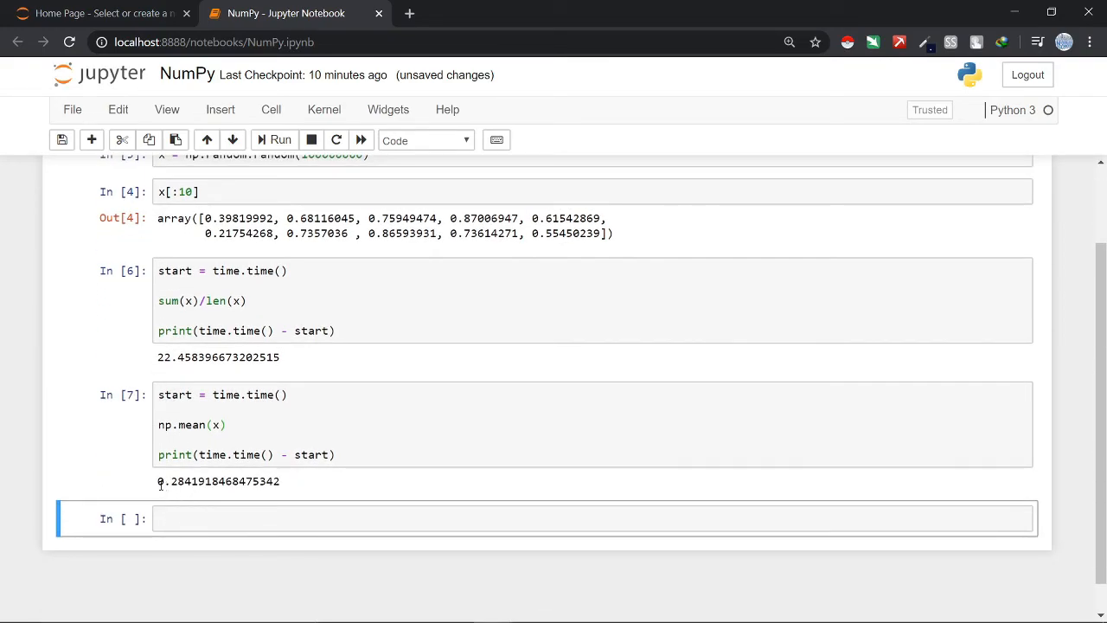
double_click(170, 481)
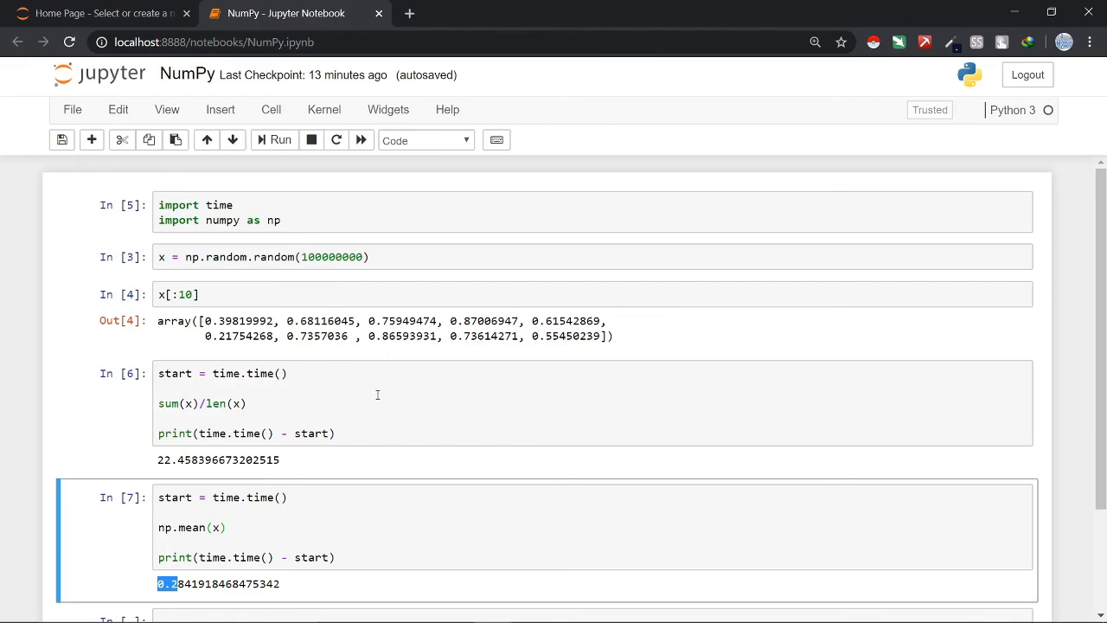
mouse_move(353, 427)
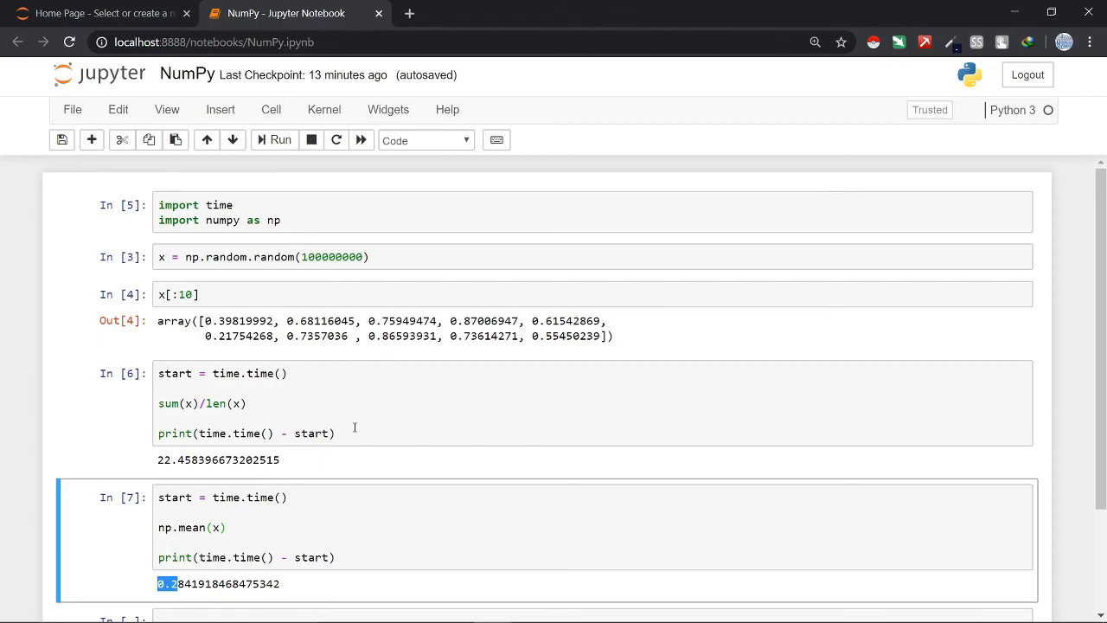
scroll("down", 3)
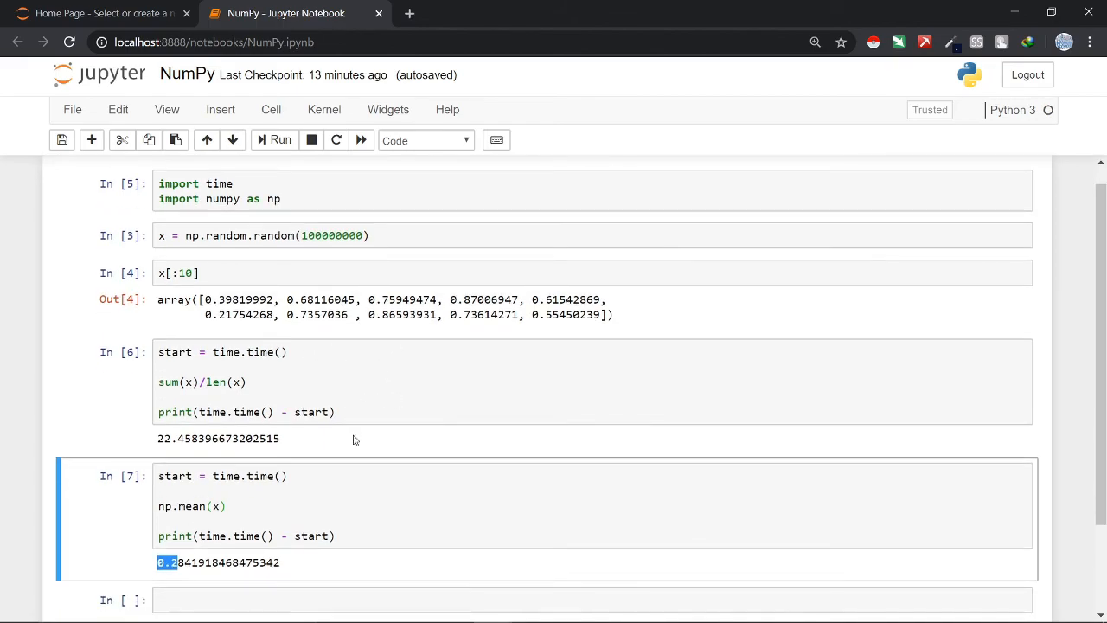